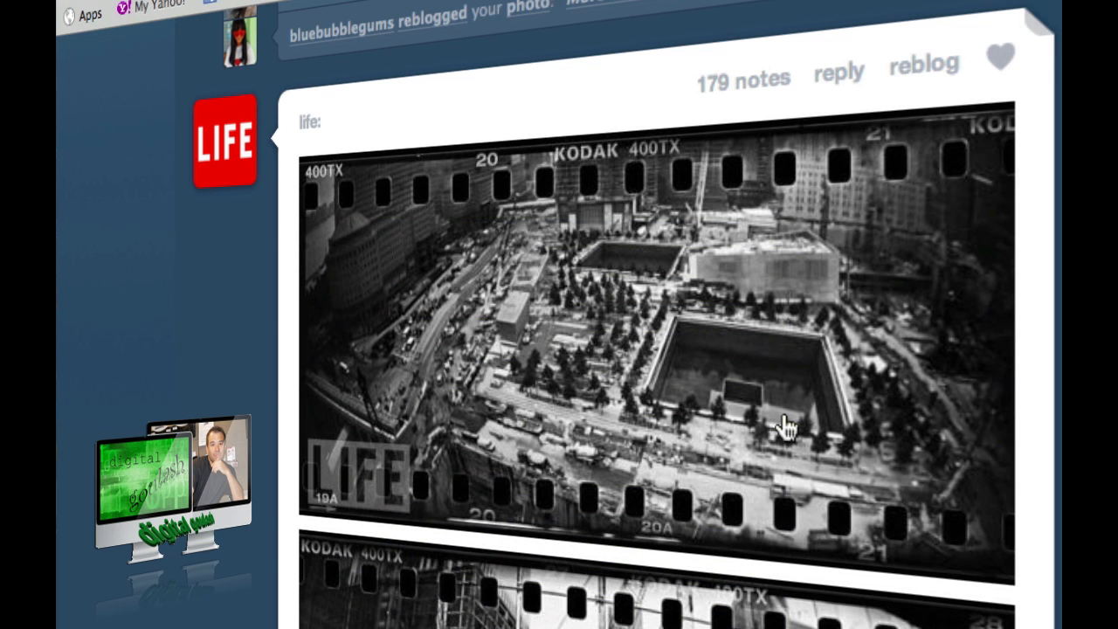
mouse_move(313, 262)
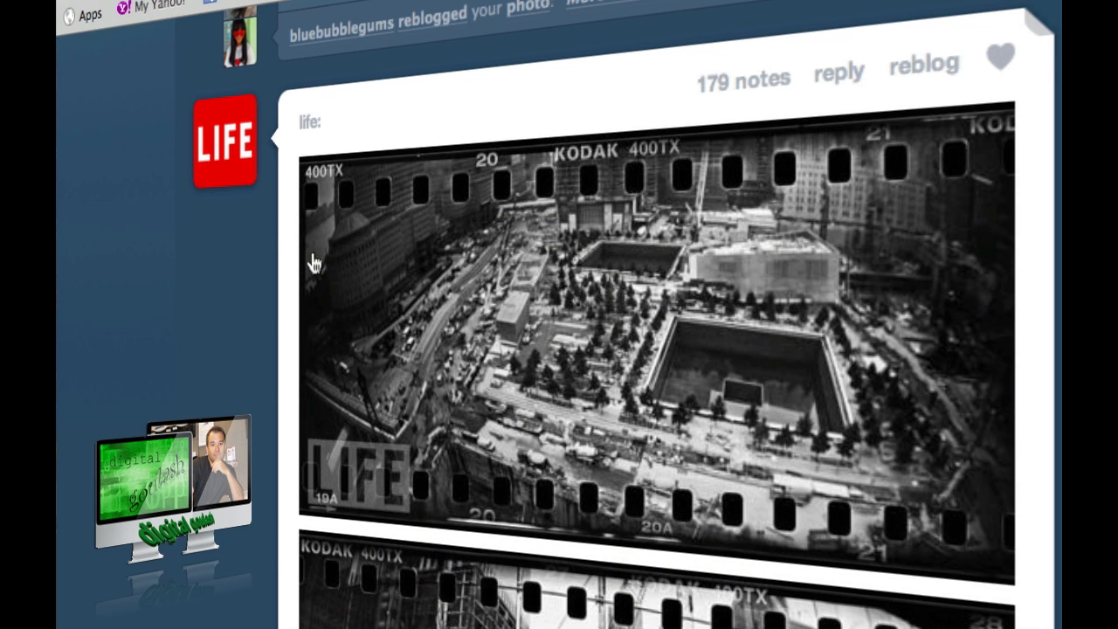
mouse_move(391, 253)
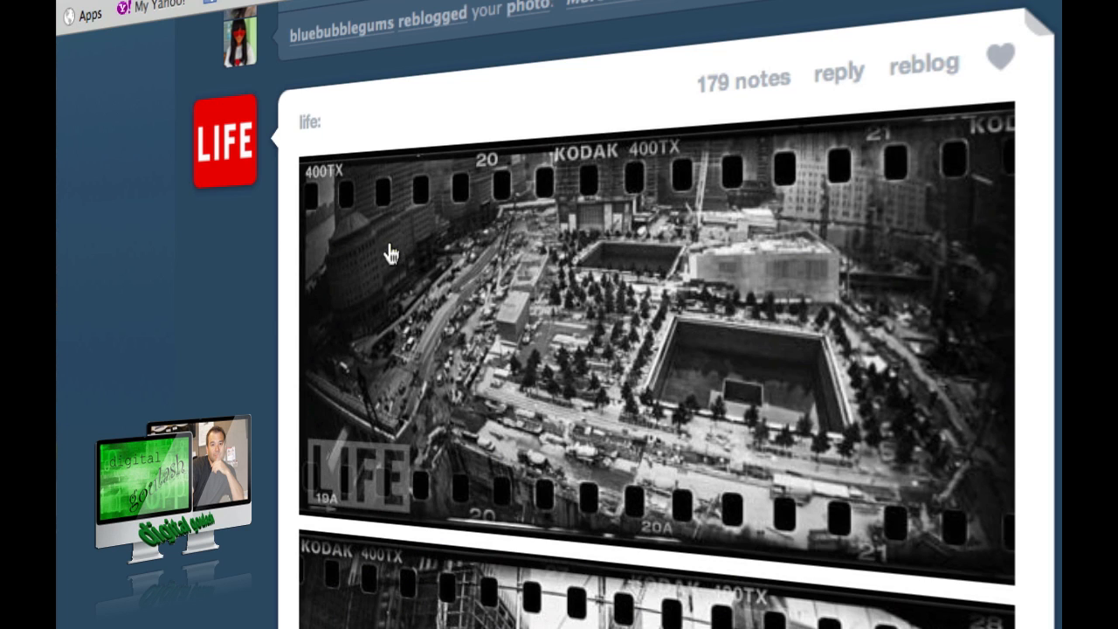
mouse_move(936, 374)
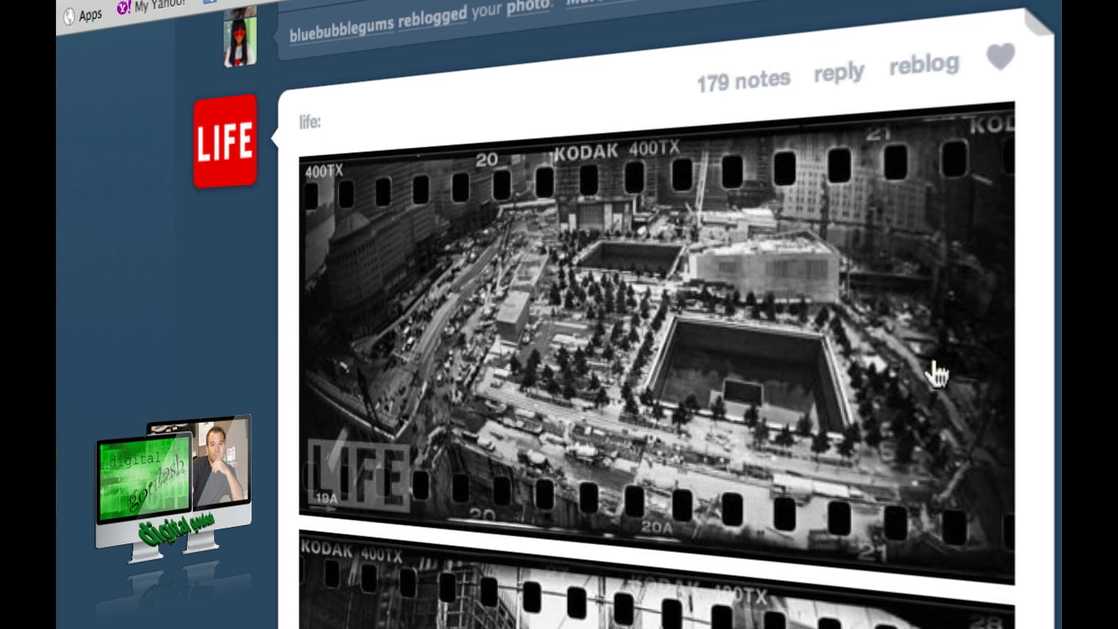
mouse_move(706, 468)
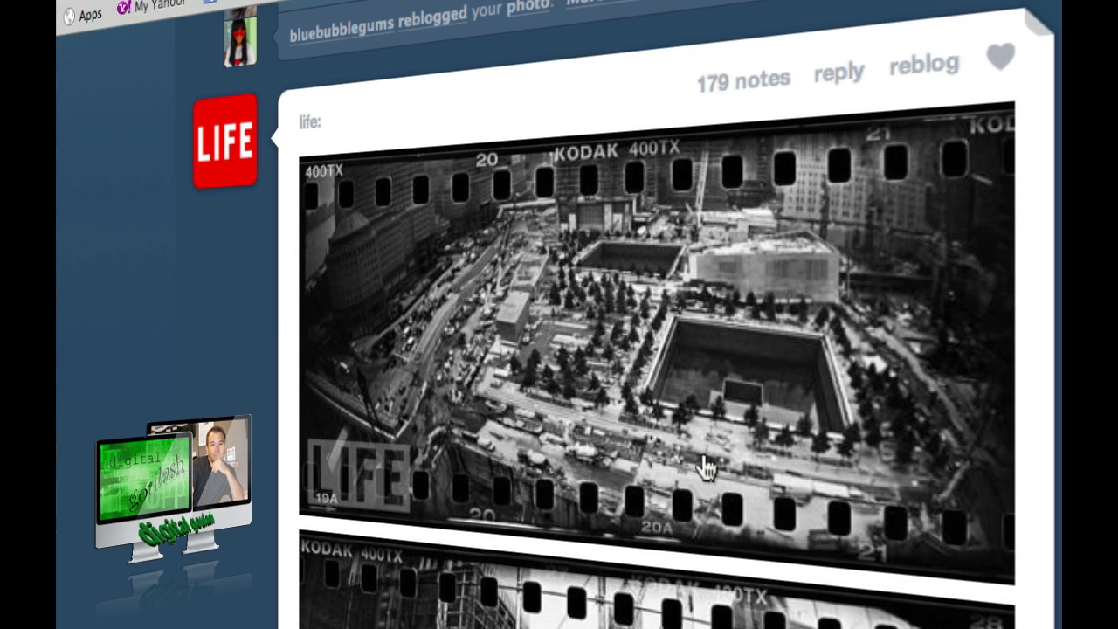
mouse_move(402, 374)
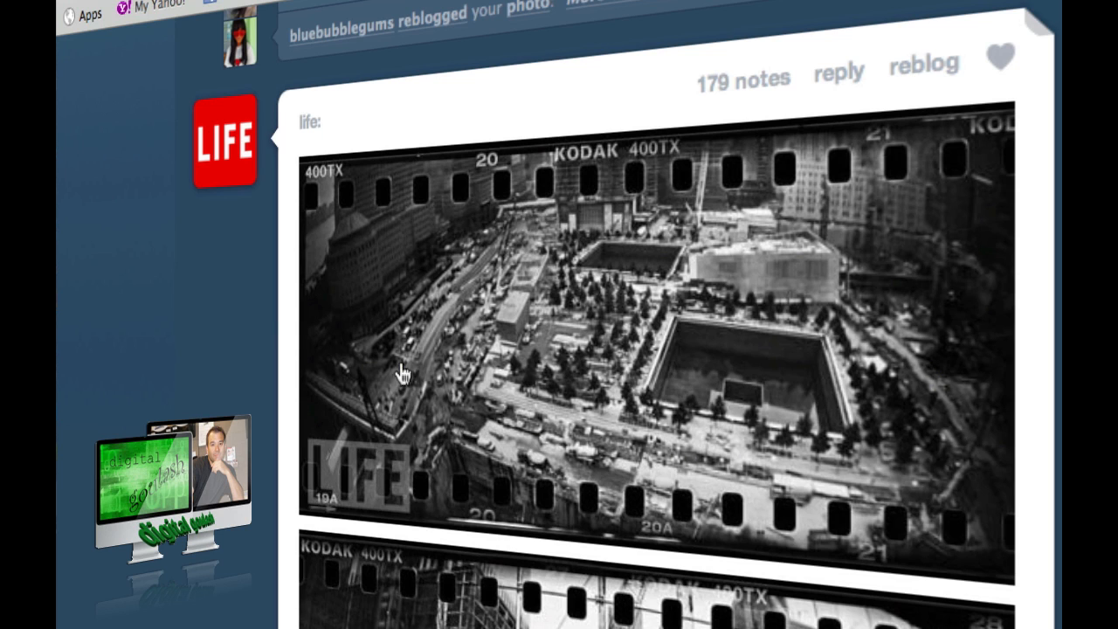
mouse_move(685, 433)
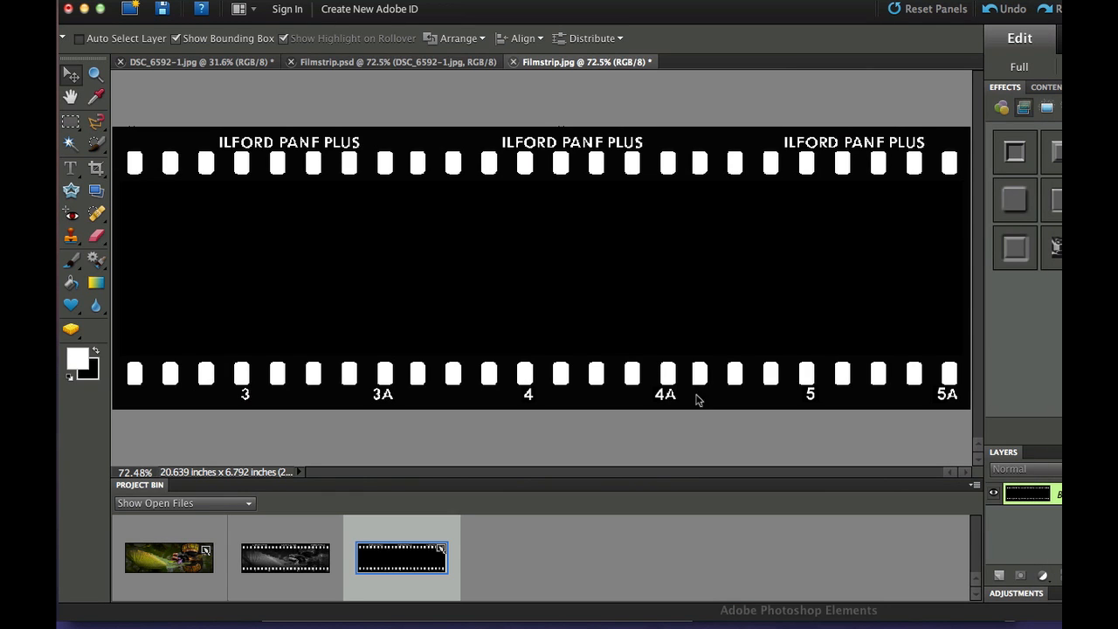
mouse_move(559, 235)
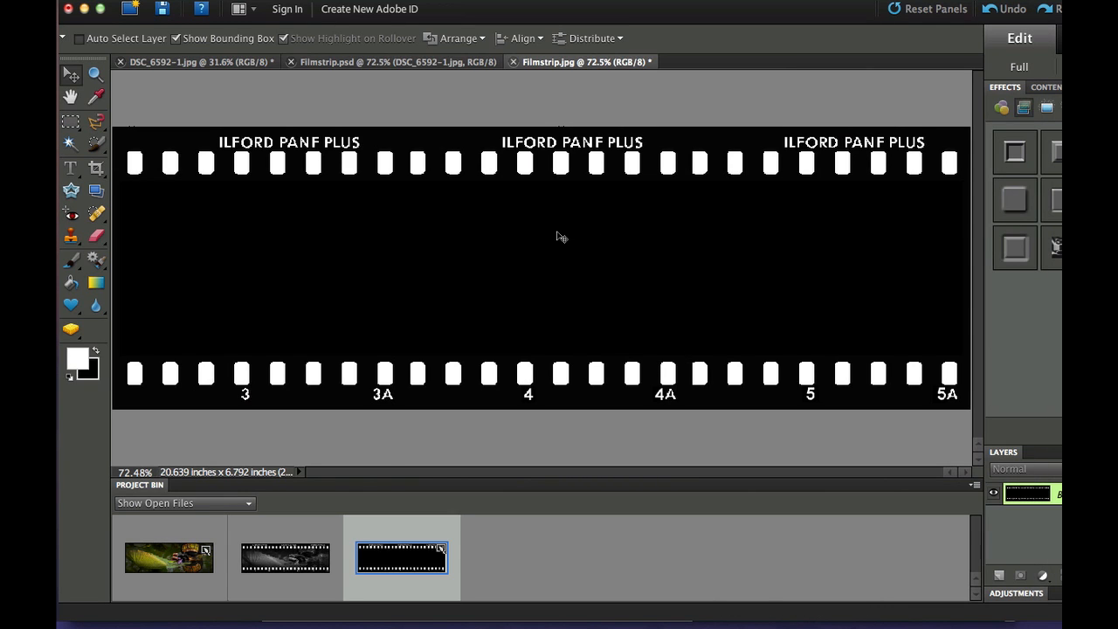
Step: Check the blank film strip's pixel dimensions in Image Size without changing them
click(285, 559)
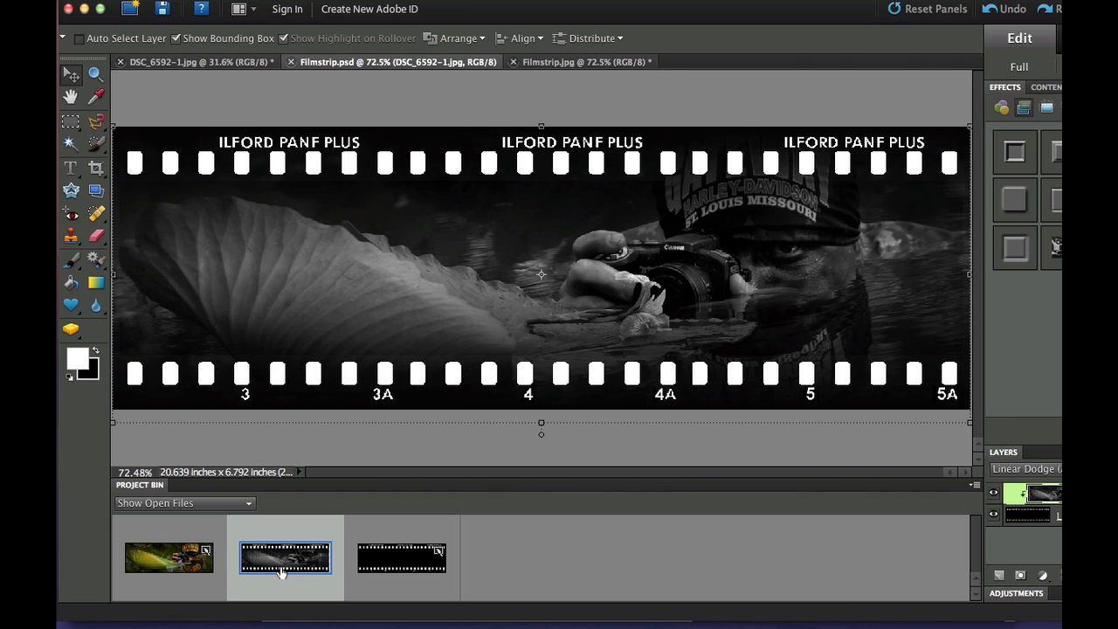
mouse_move(284, 558)
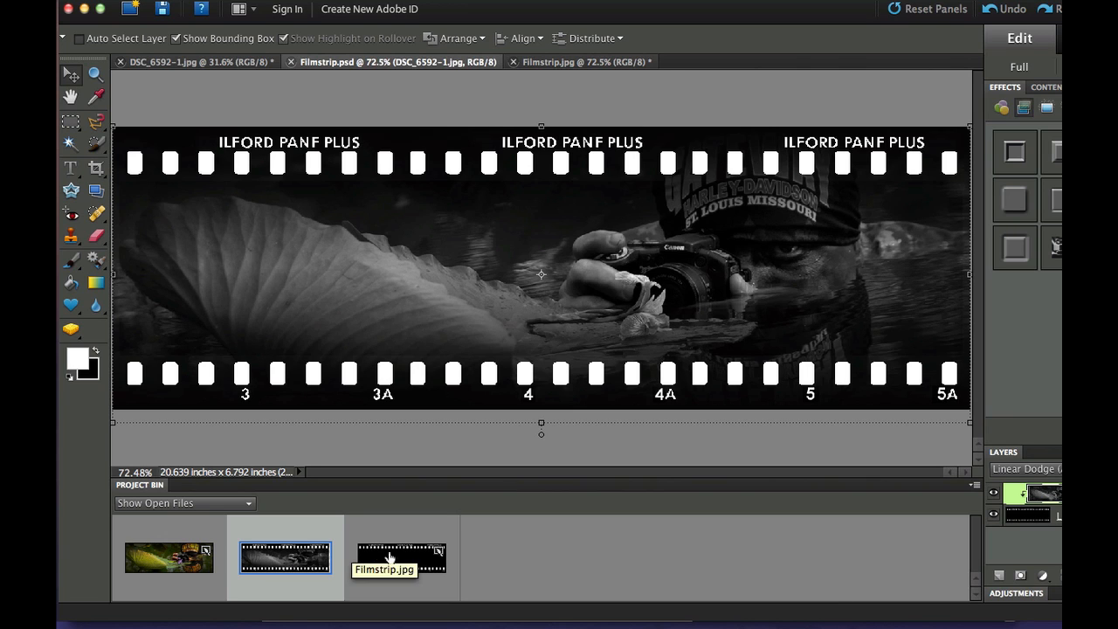
click(402, 557)
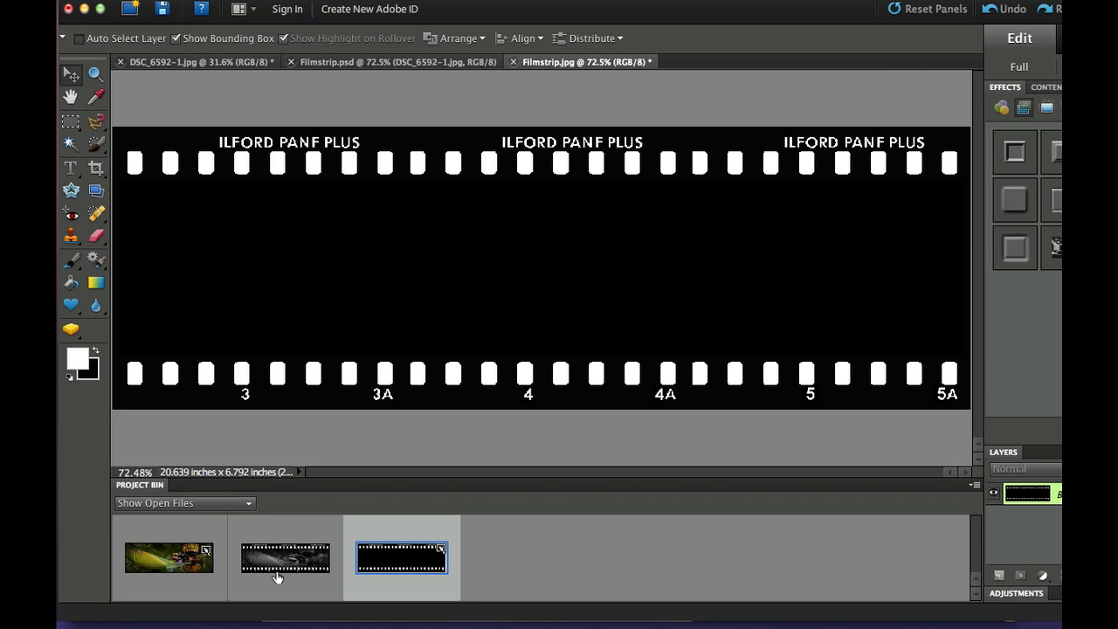
mouse_move(286, 560)
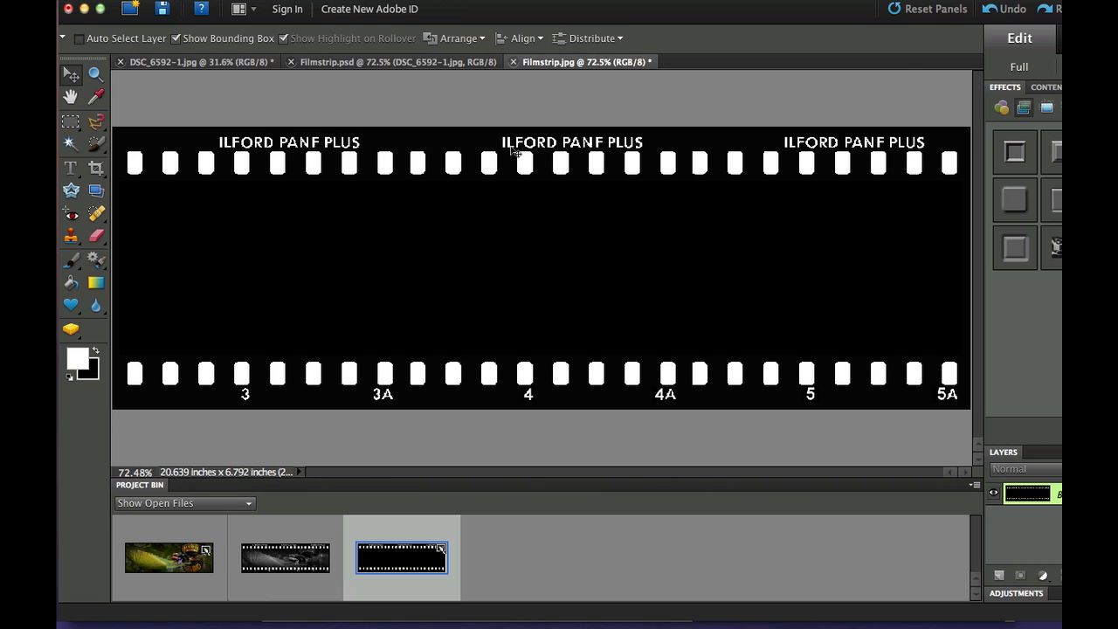
mouse_move(500, 386)
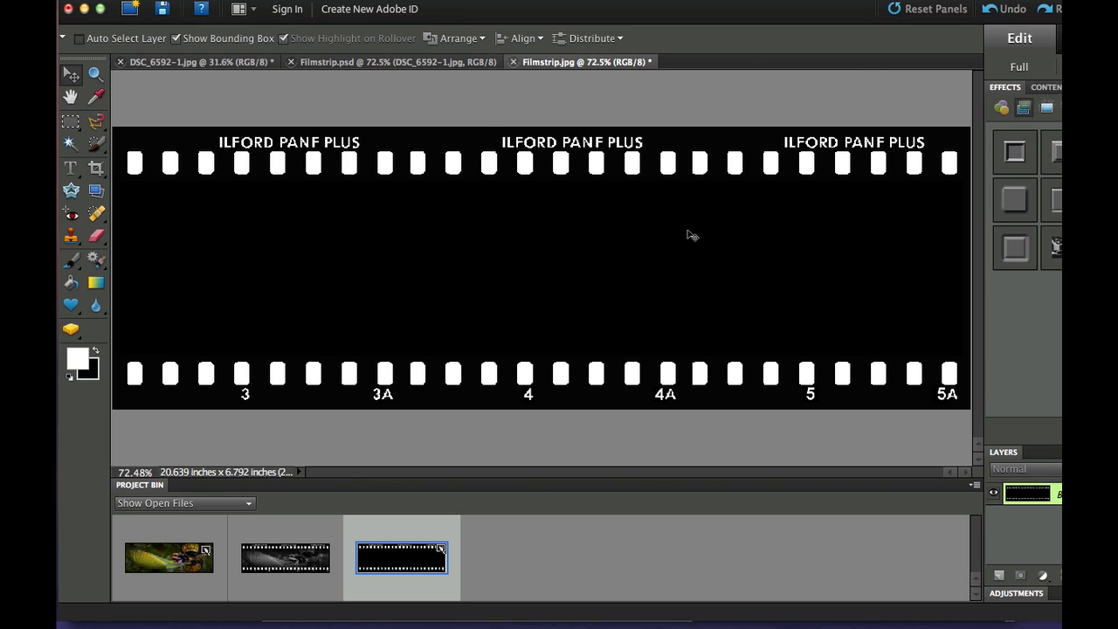
mouse_move(468, 206)
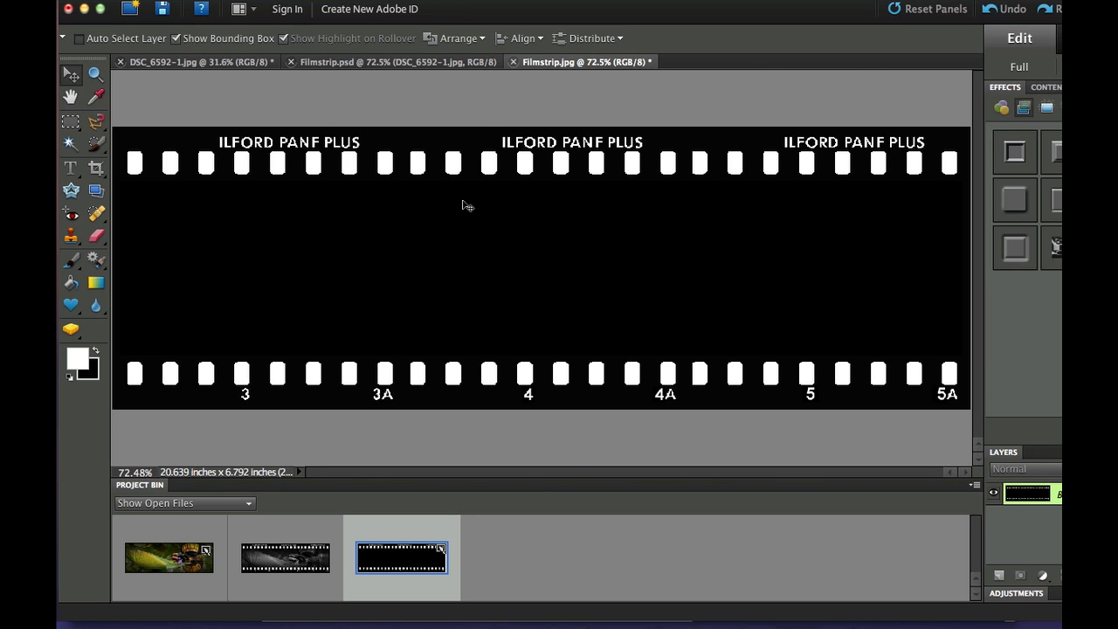
mouse_move(674, 234)
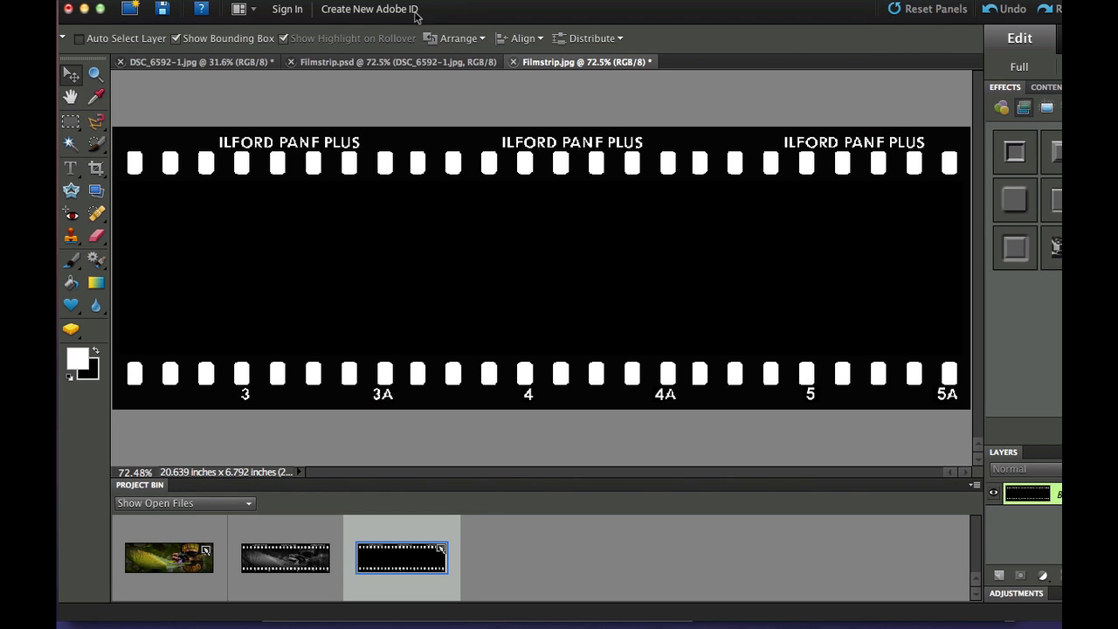
click(245, 9)
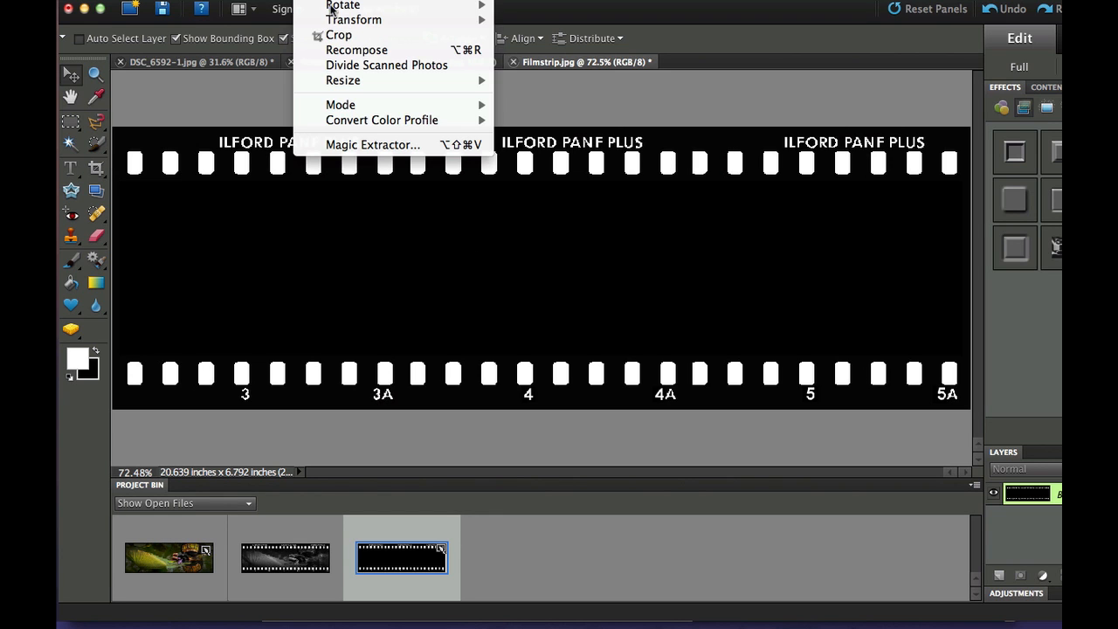
mouse_move(454, 95)
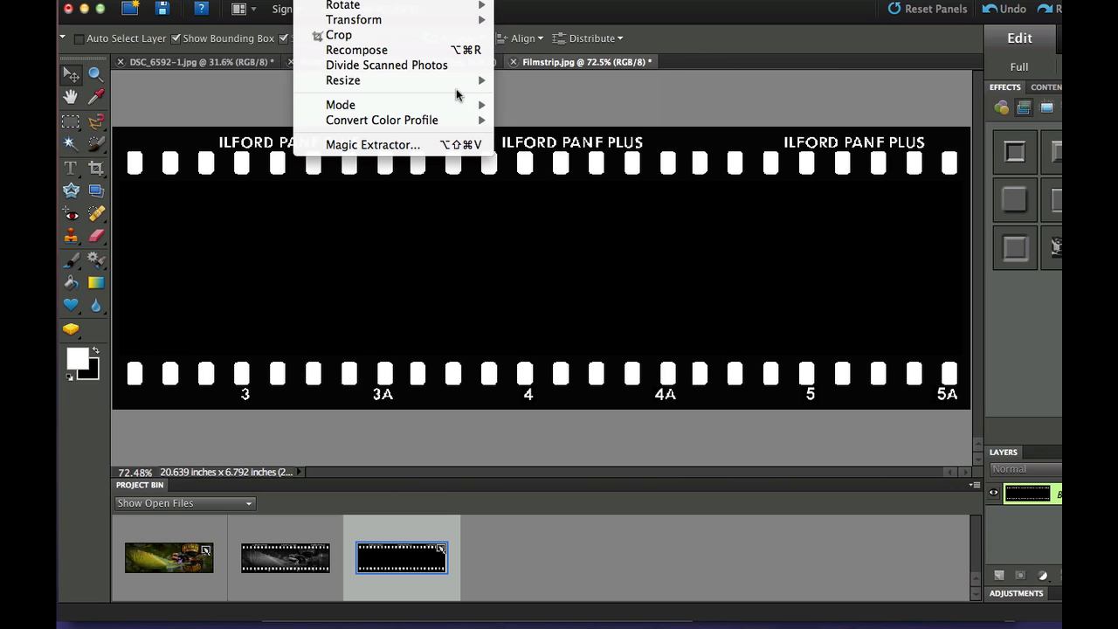
mouse_move(343, 80)
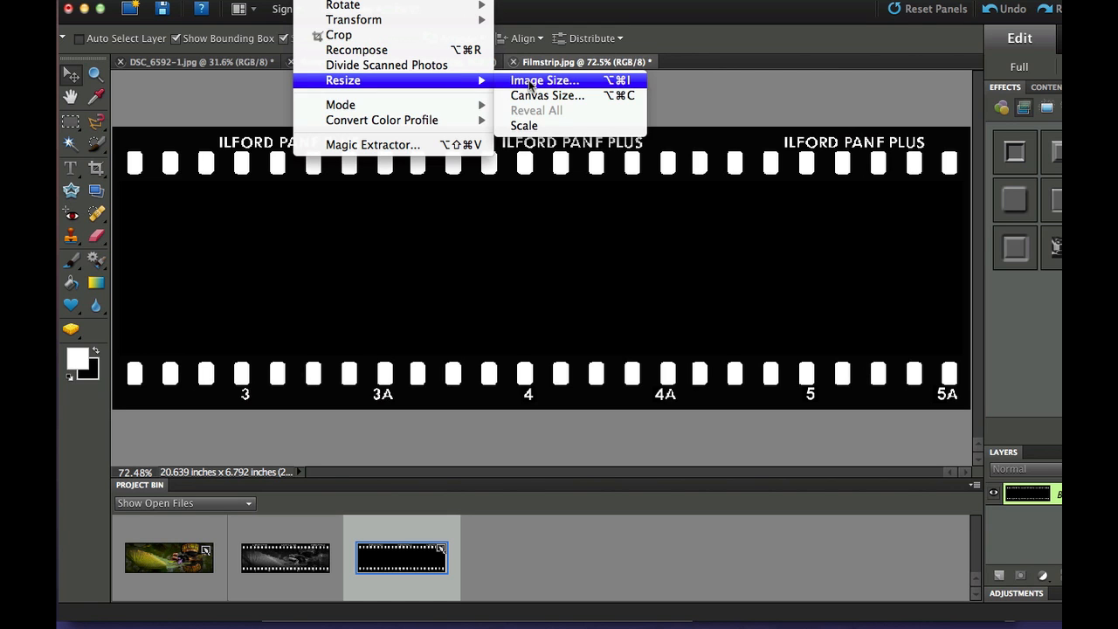
click(543, 81)
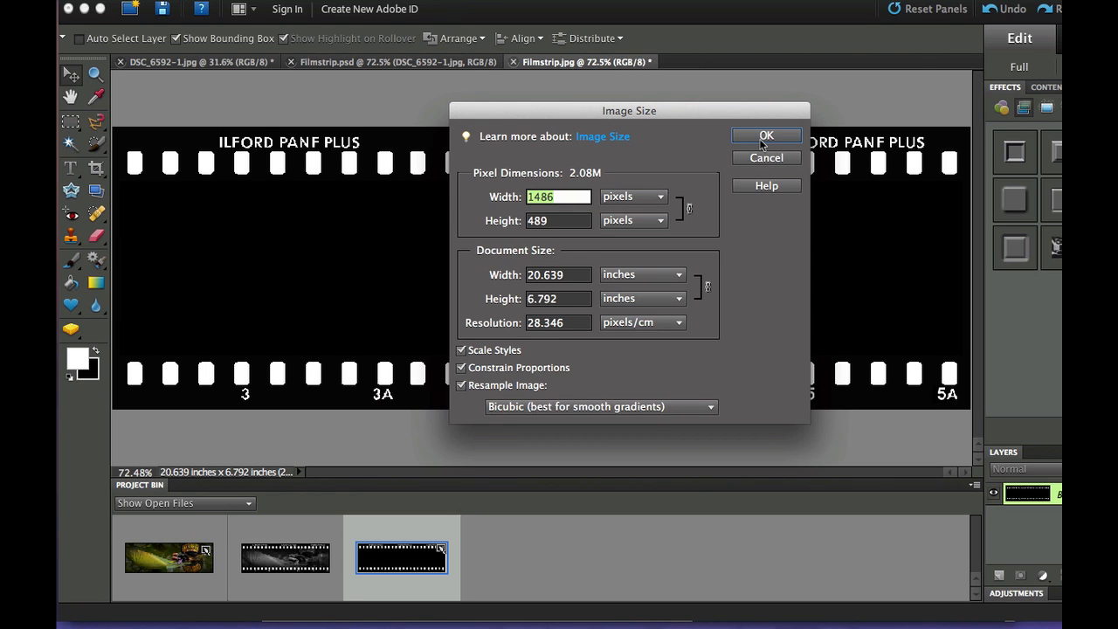
click(765, 136)
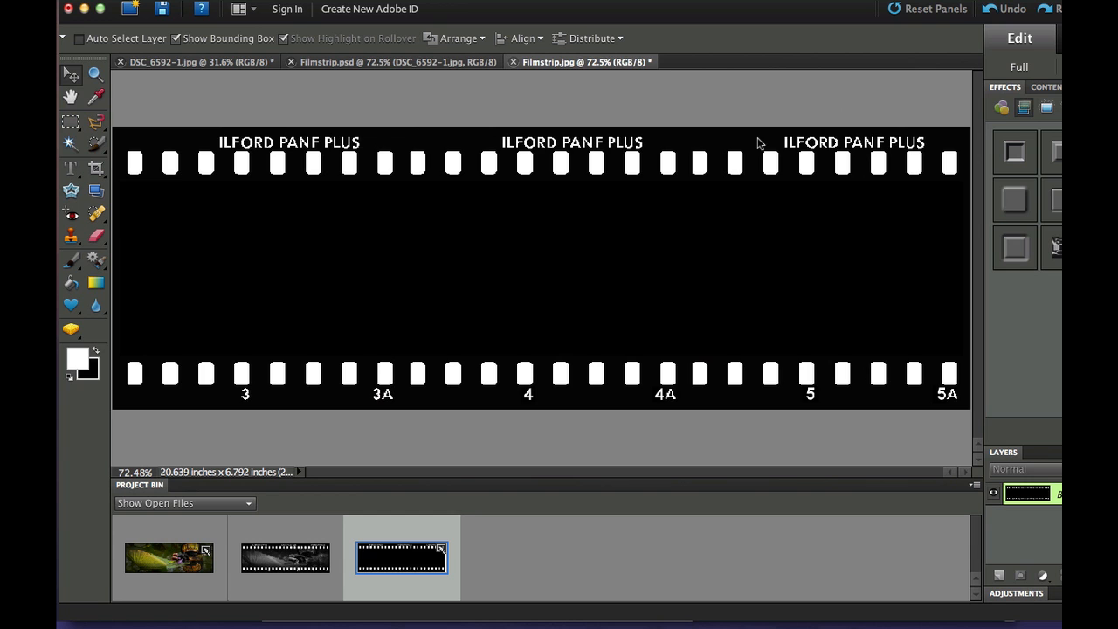
mouse_move(174, 557)
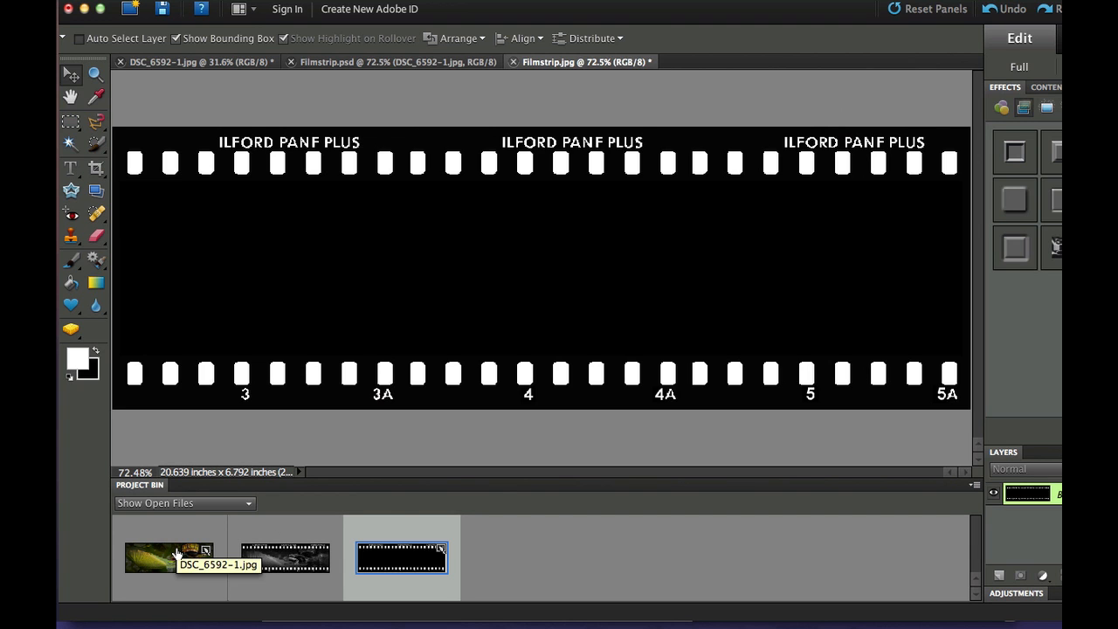
Step: Resize the lily-pad photo DSC_6592-1.jpg to 1486 pixels wide
click(167, 557)
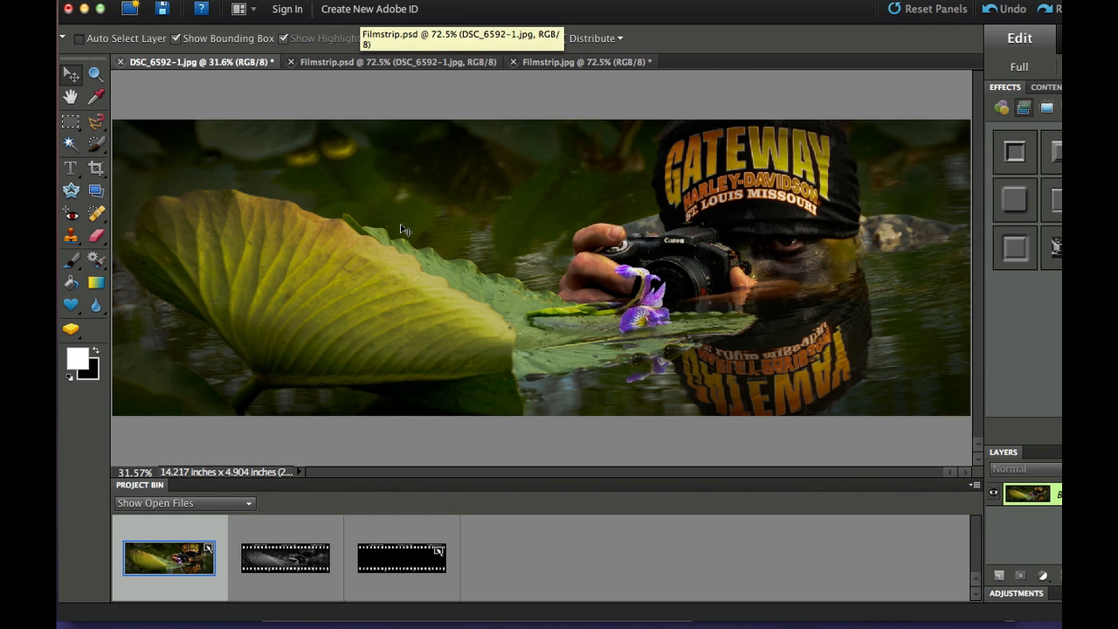
click(311, 14)
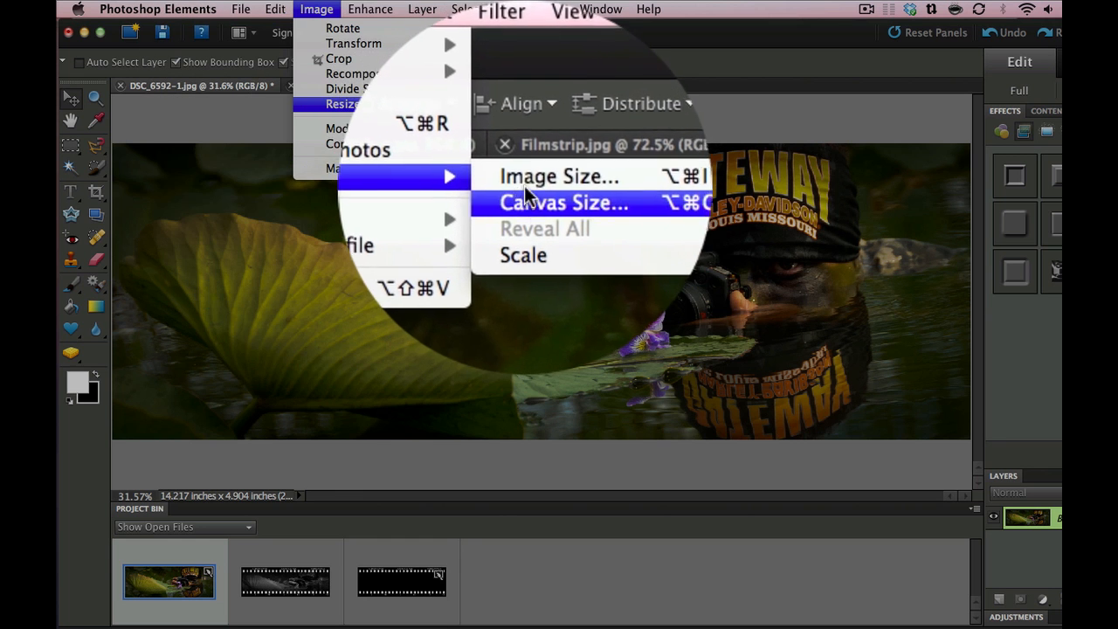
click(559, 176)
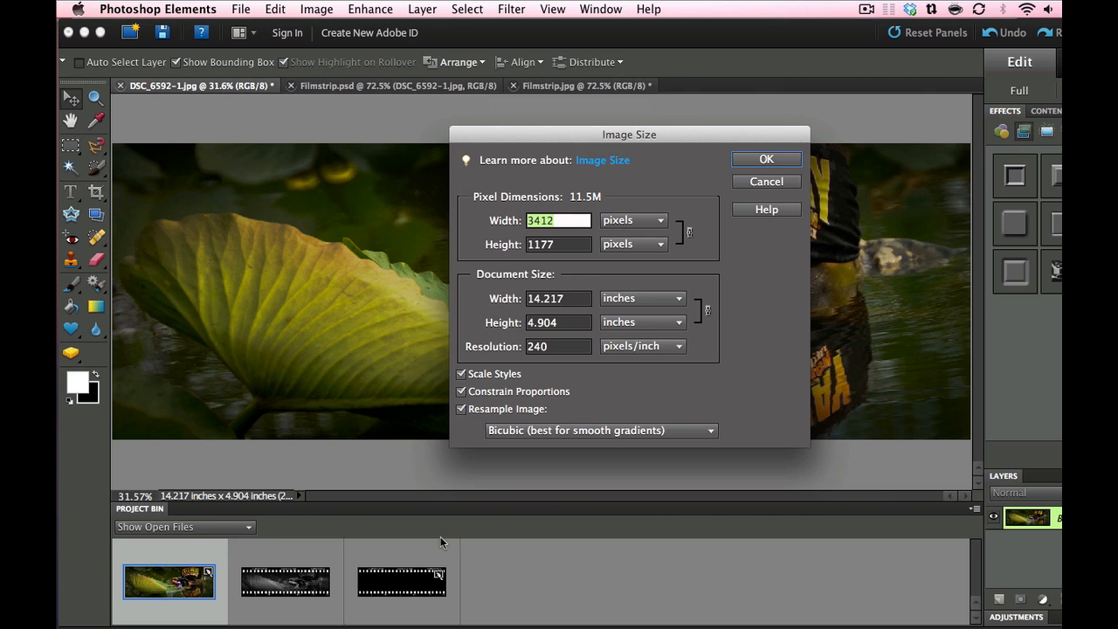
mouse_move(398, 584)
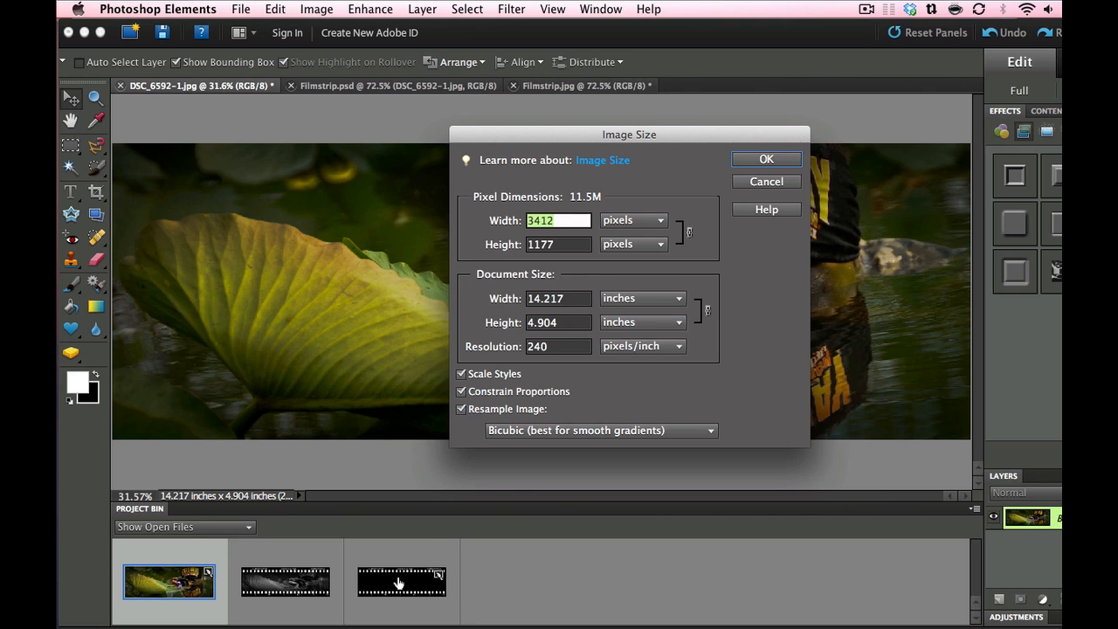
mouse_move(402, 585)
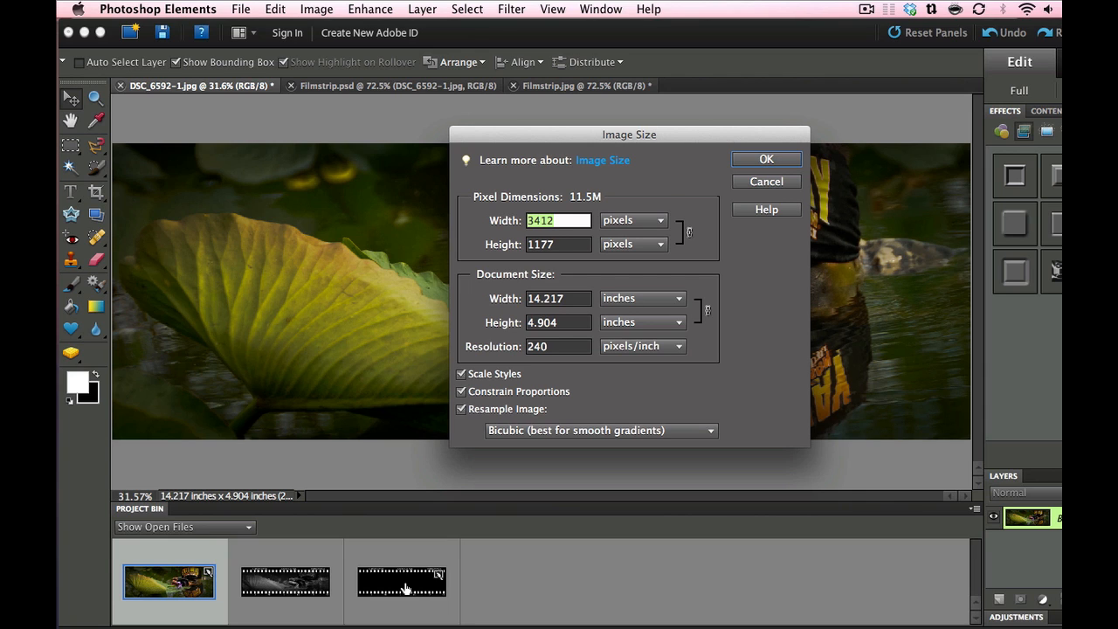
text(1486)
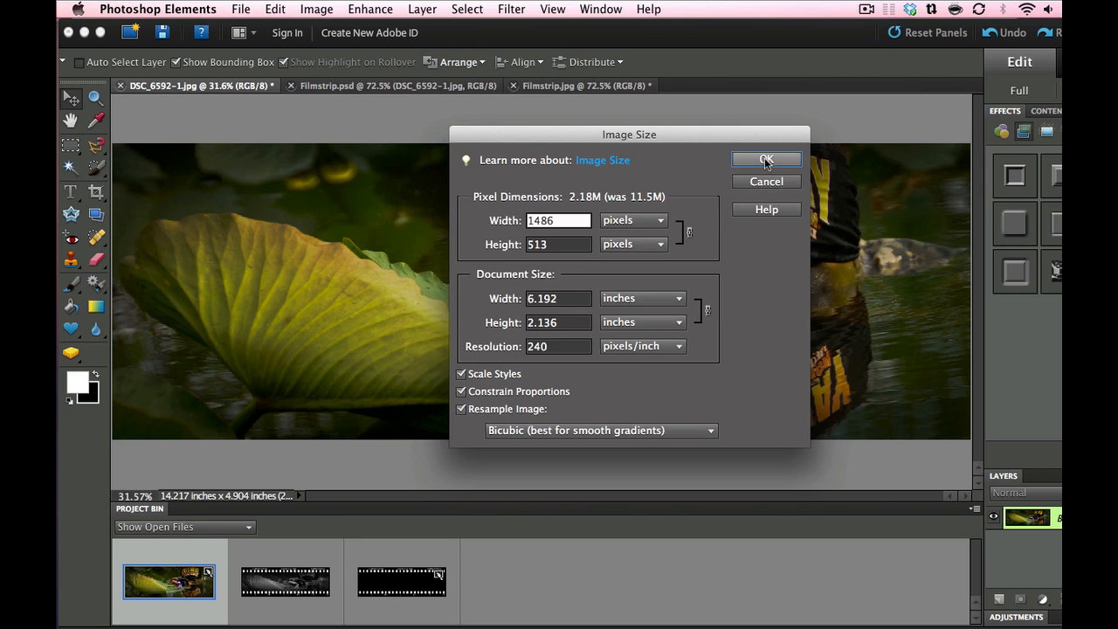
click(765, 159)
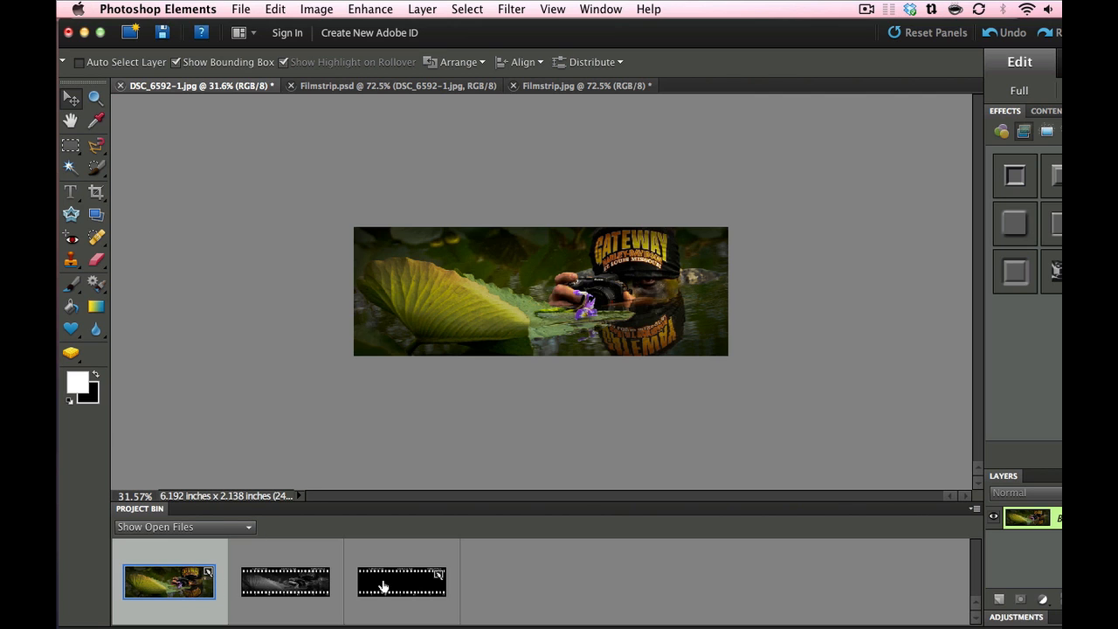
Step: Place DSC_6592-1.jpg as a new layer above Background in Filmstrip.jpg, covering the strip
click(402, 583)
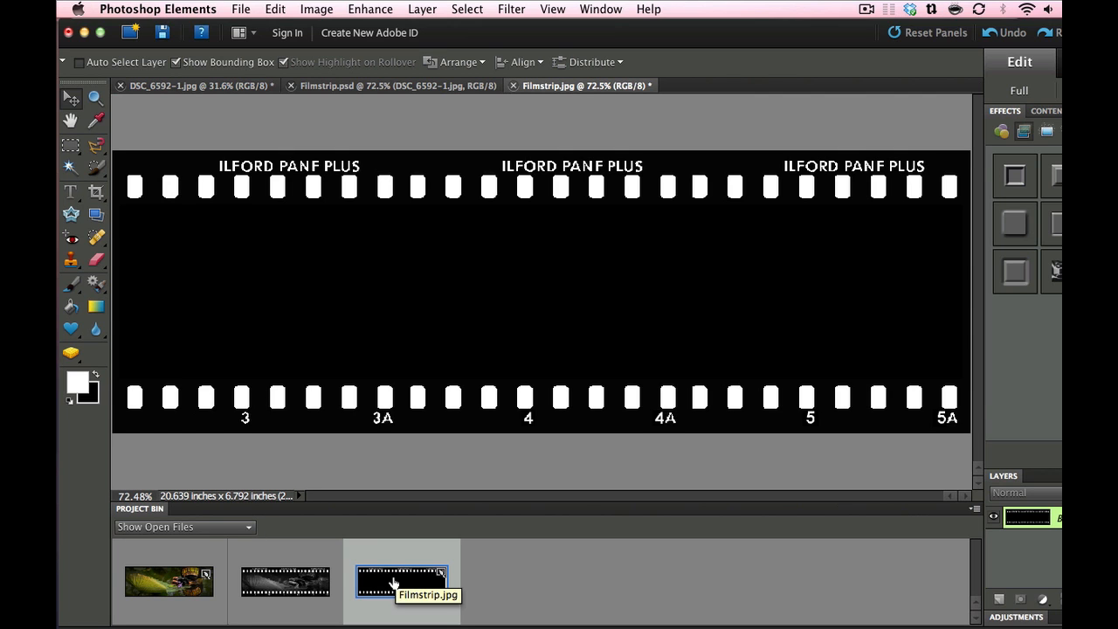
click(168, 582)
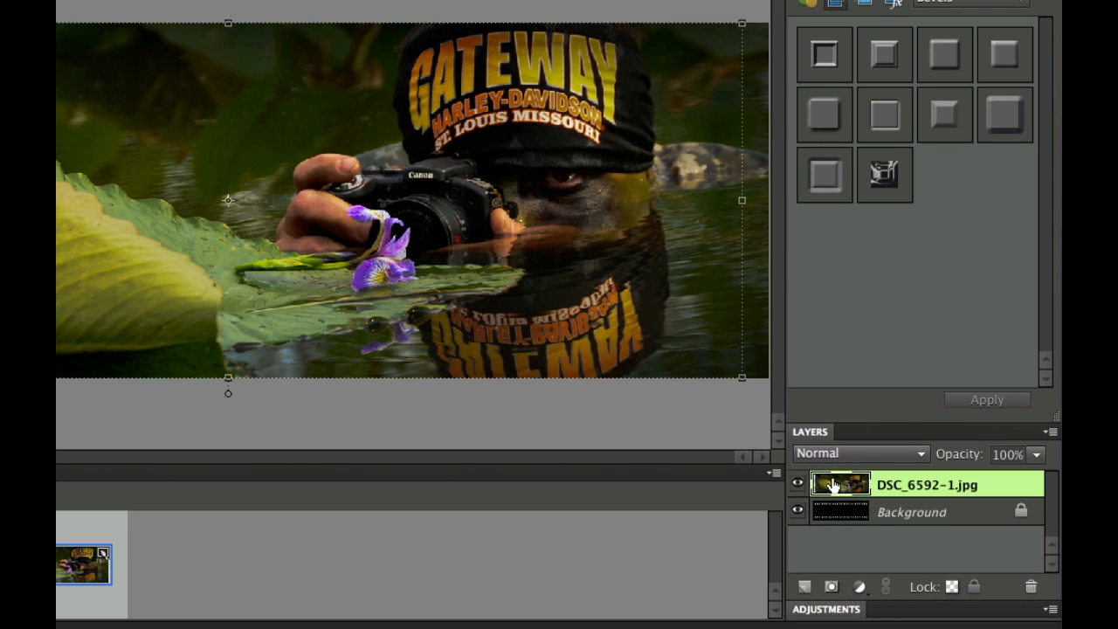
mouse_move(926, 489)
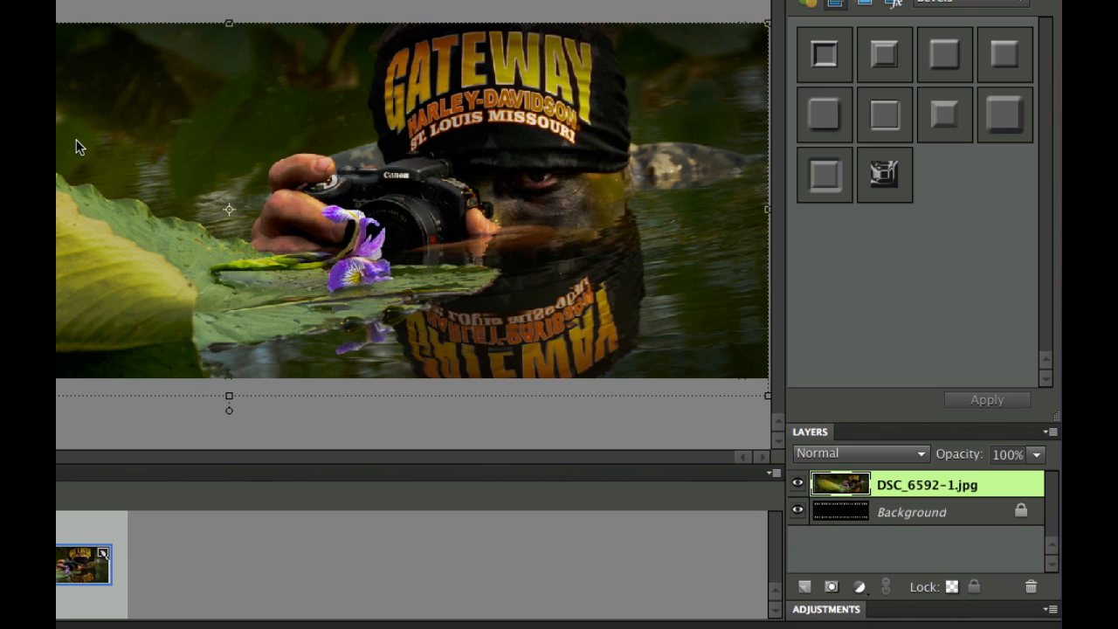
mouse_move(837, 500)
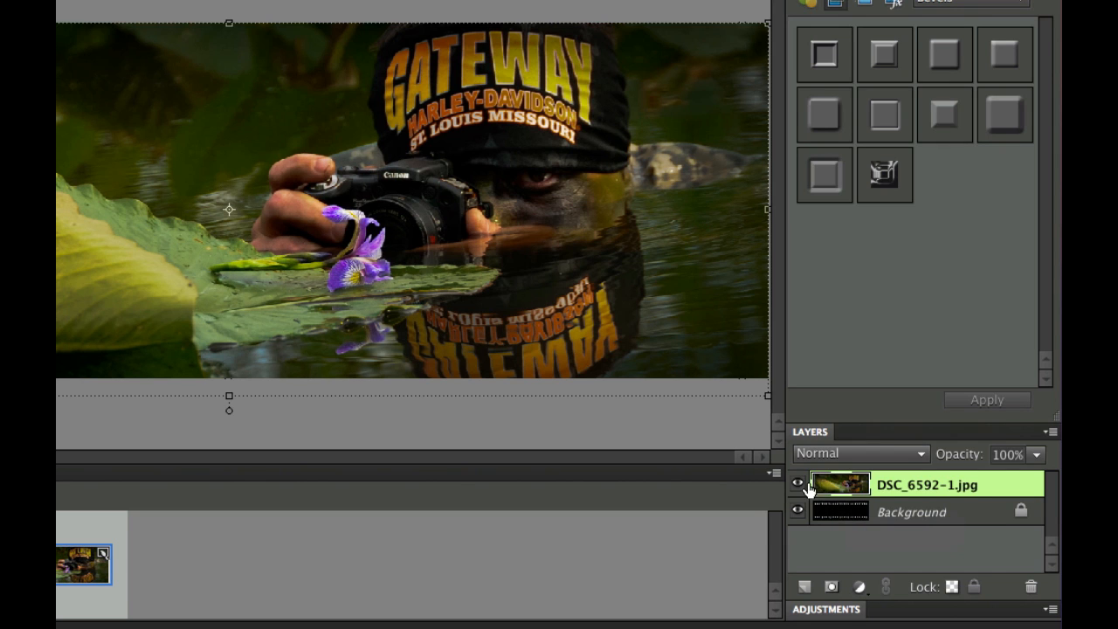
click(797, 486)
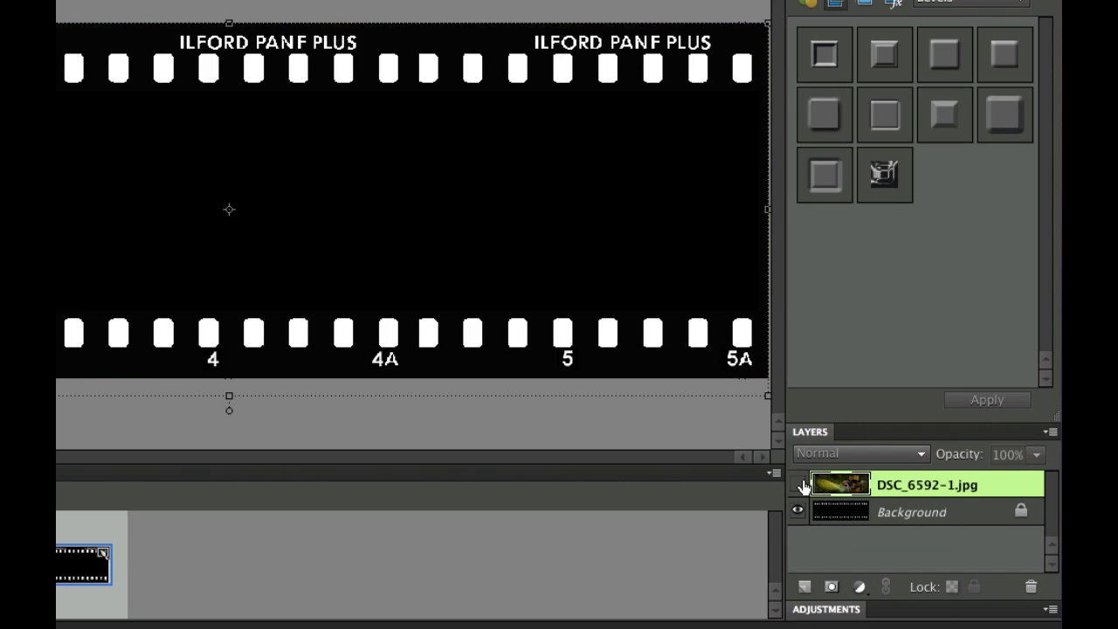
click(797, 486)
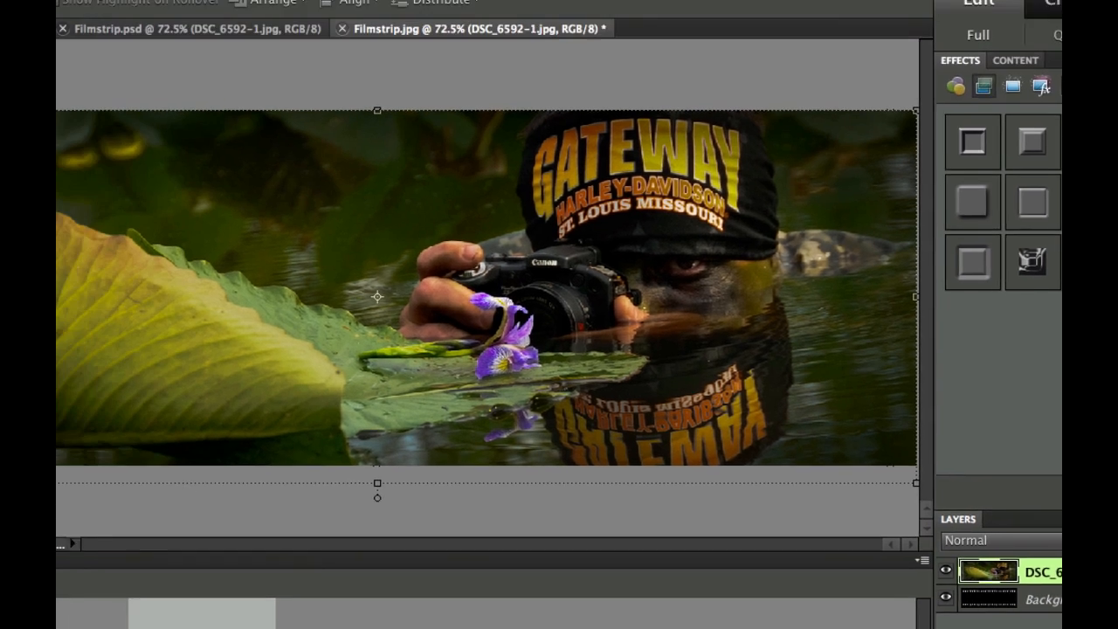
Step: Convert the photo layer to black and white using the Portraits style
click(297, 11)
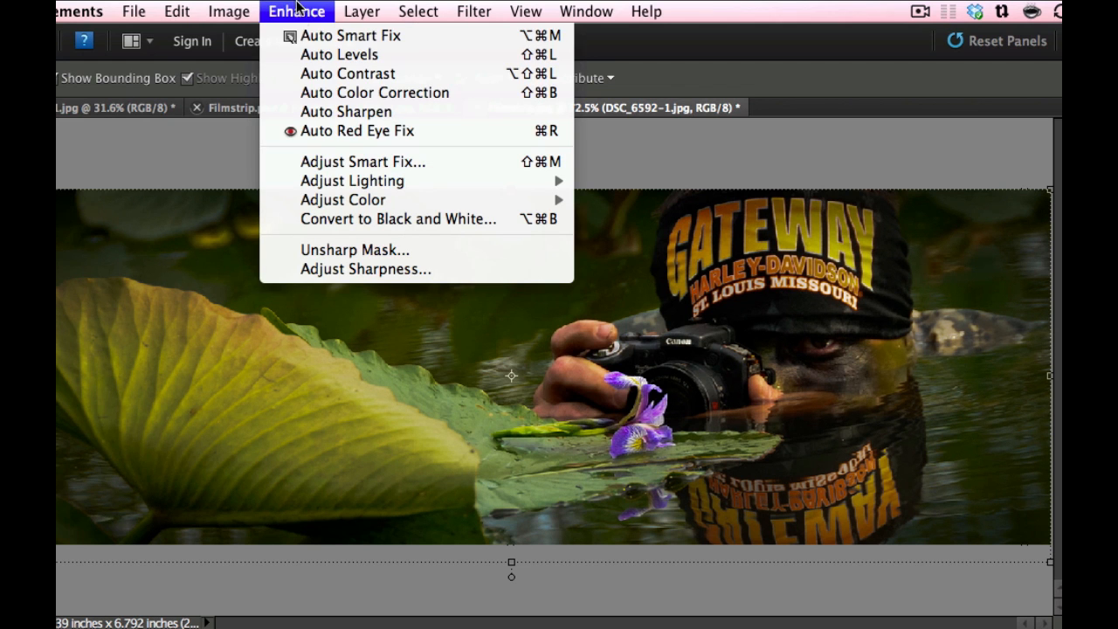
mouse_move(398, 218)
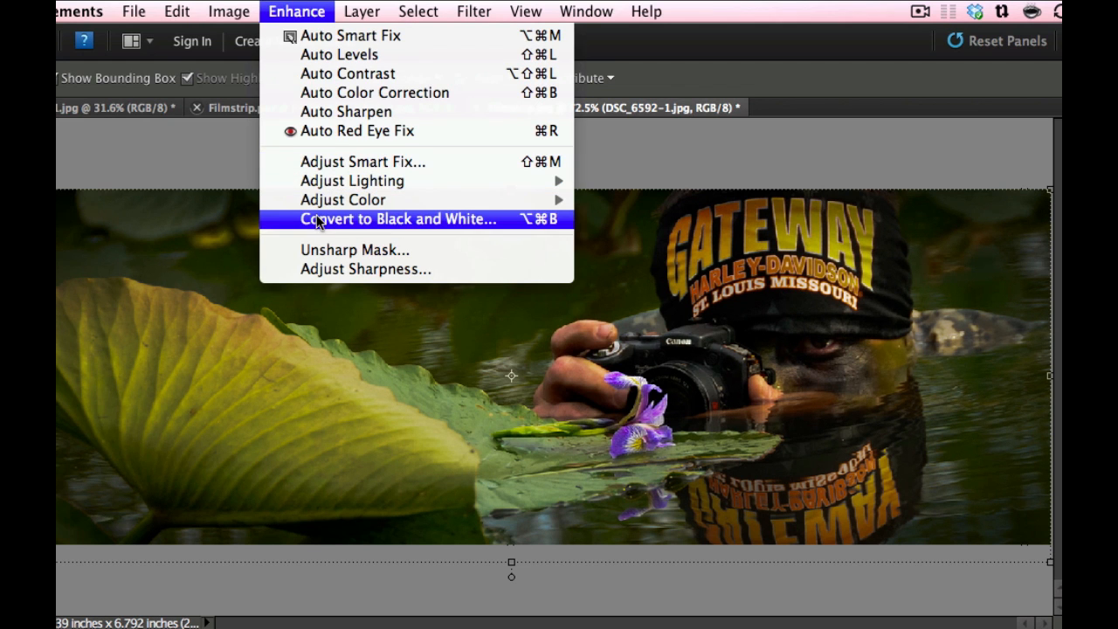
click(398, 218)
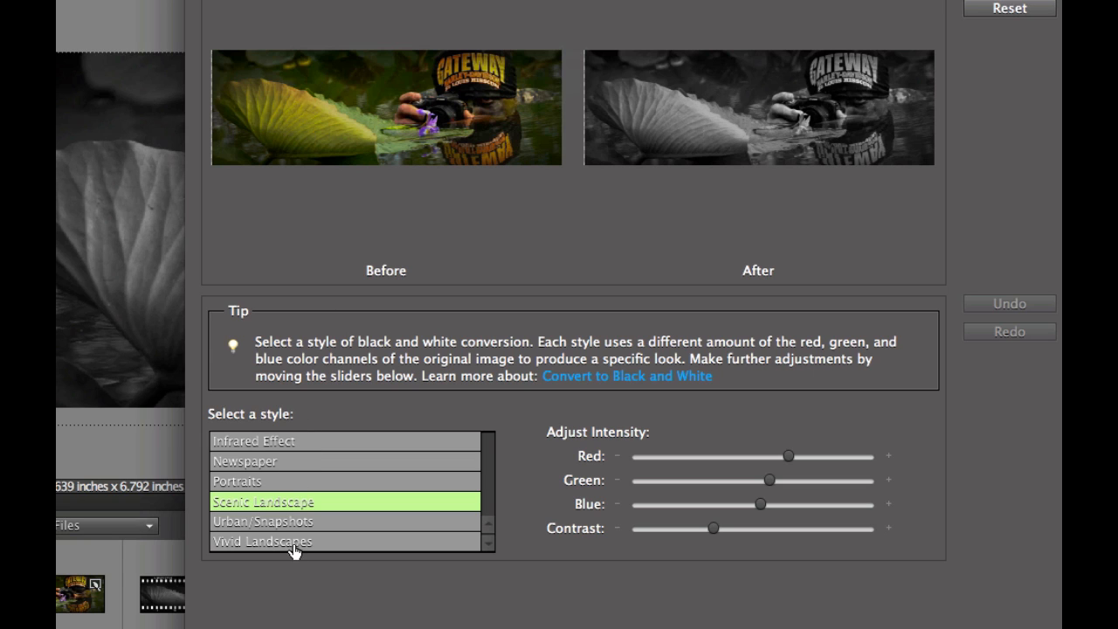
mouse_move(290, 527)
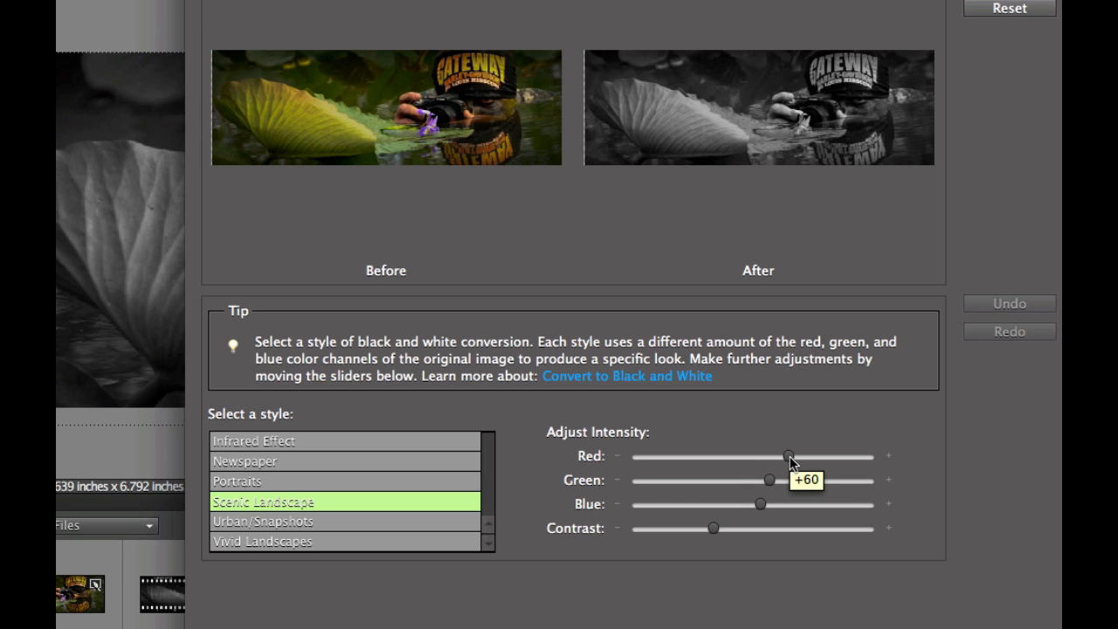
mouse_move(758, 469)
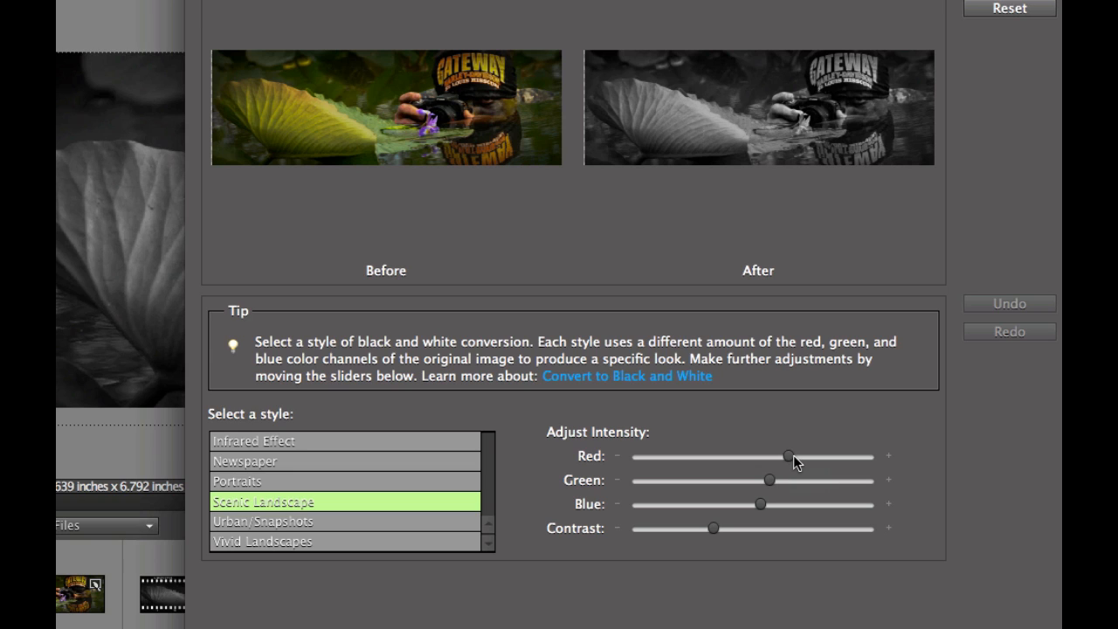
mouse_move(769, 496)
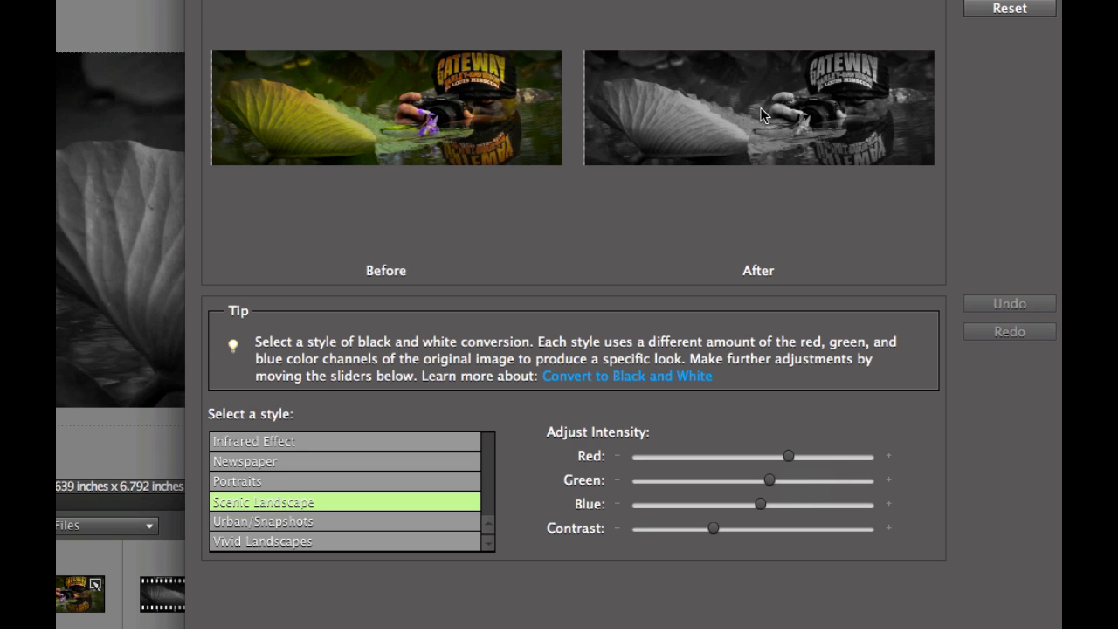
mouse_move(234, 486)
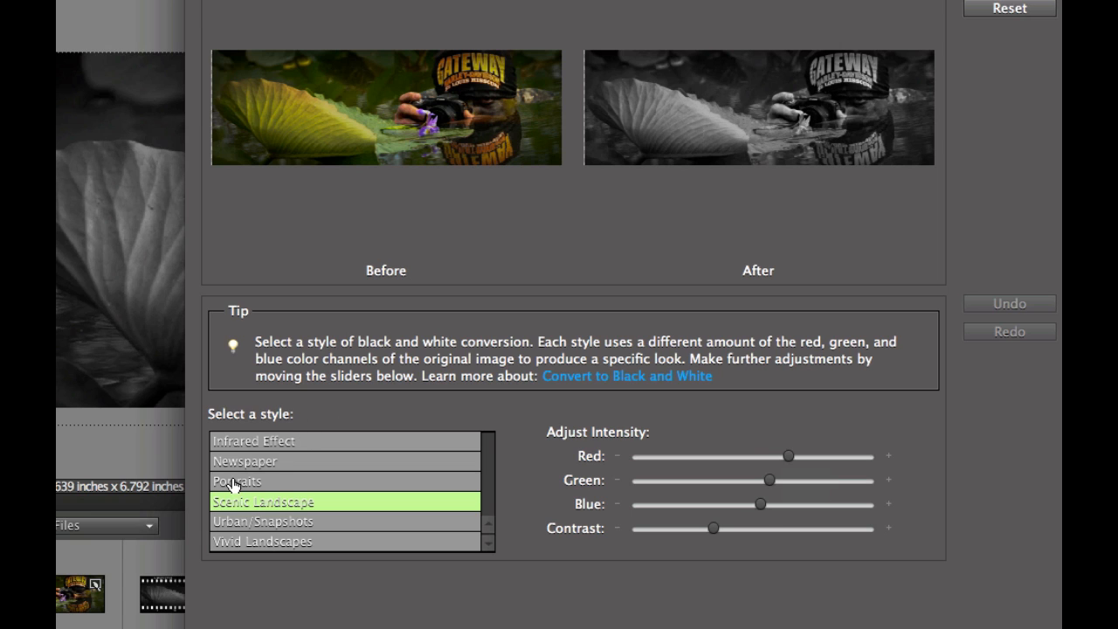
click(237, 482)
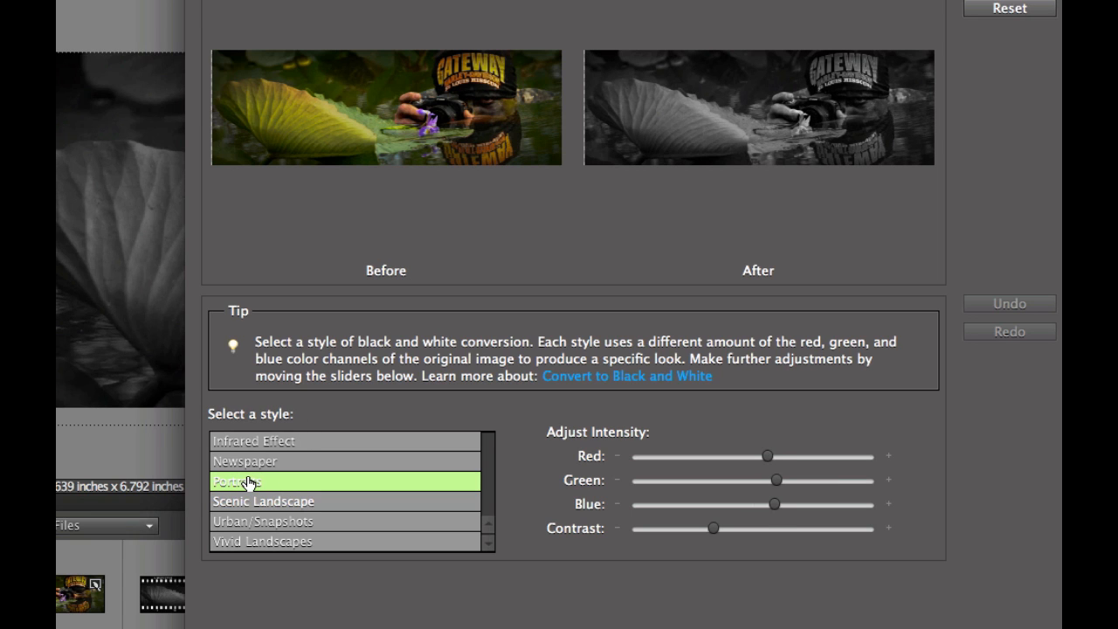
mouse_move(706, 220)
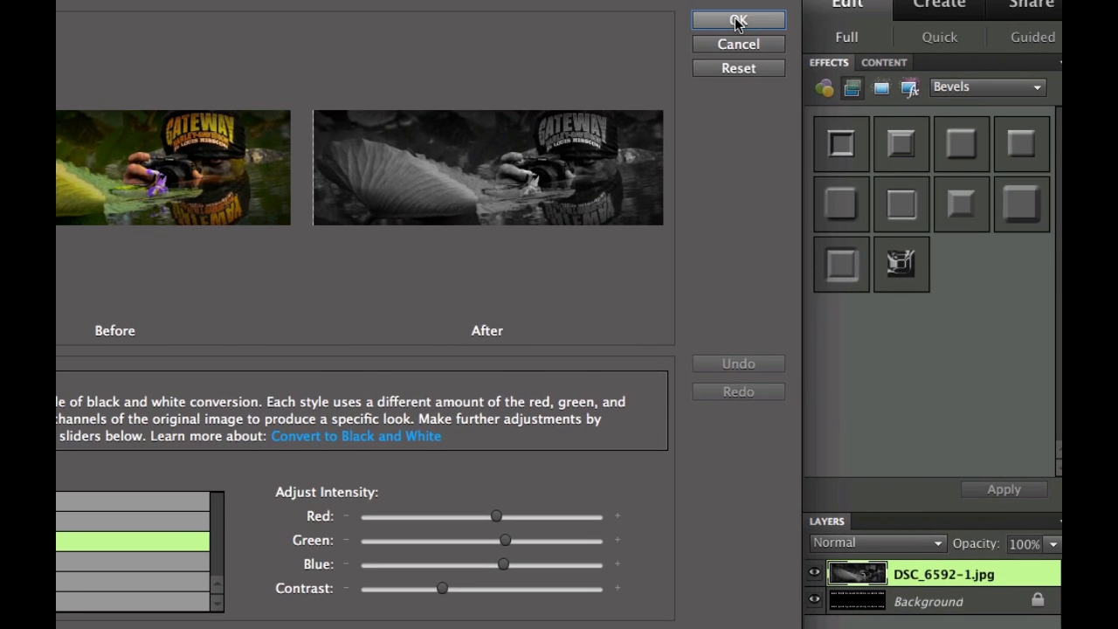
click(737, 21)
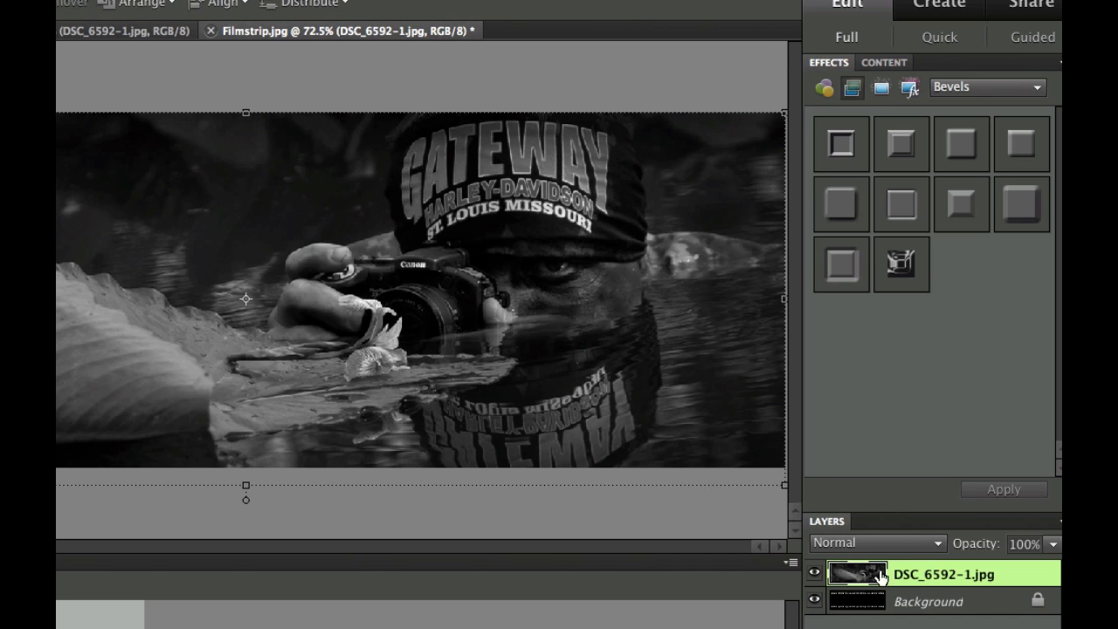
mouse_move(856, 573)
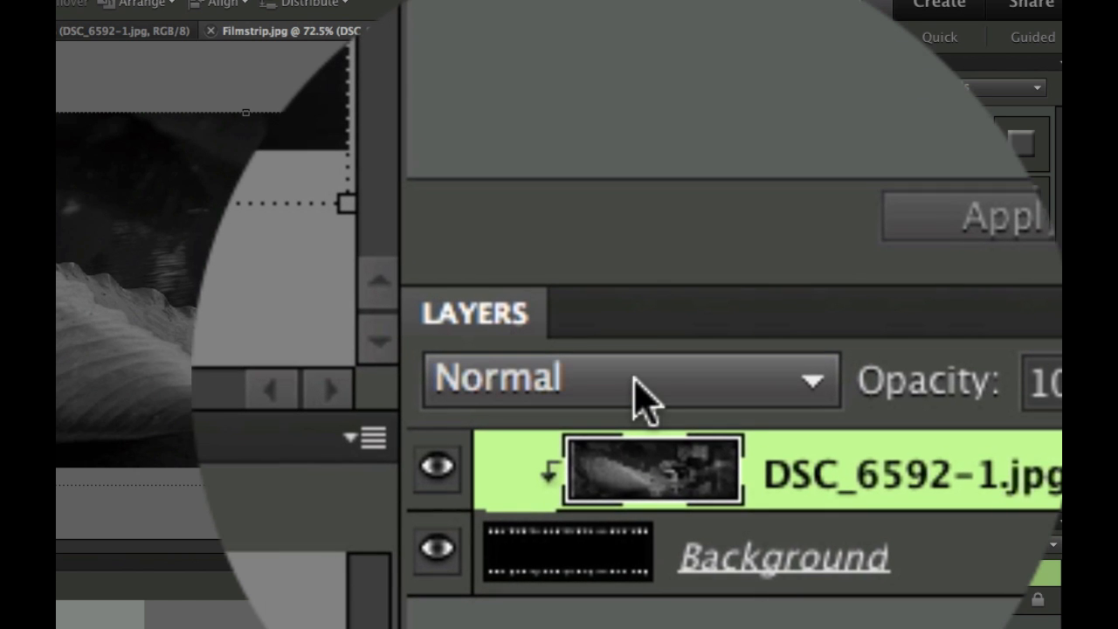
Step: Set the photo layer's blend mode to Linear Dodge (Add)
click(620, 378)
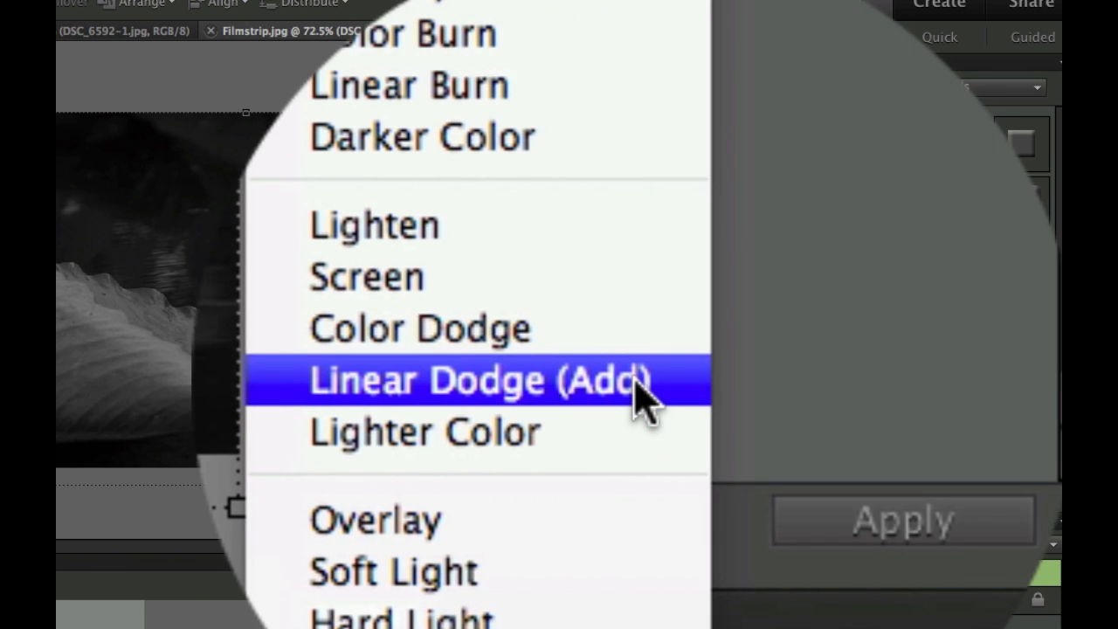
click(479, 379)
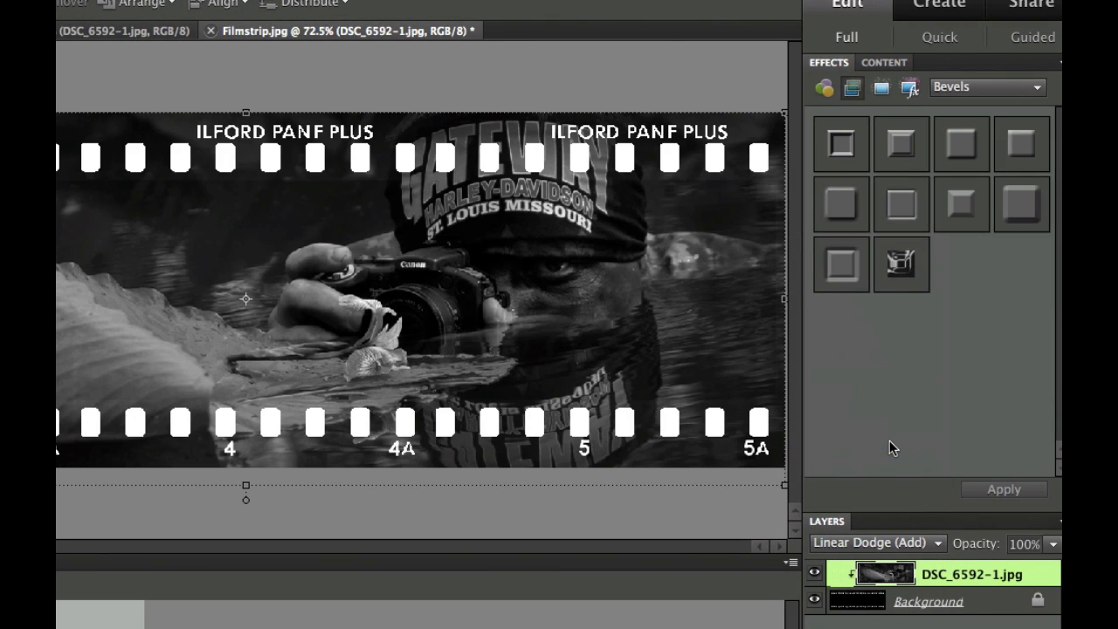
mouse_move(276, 330)
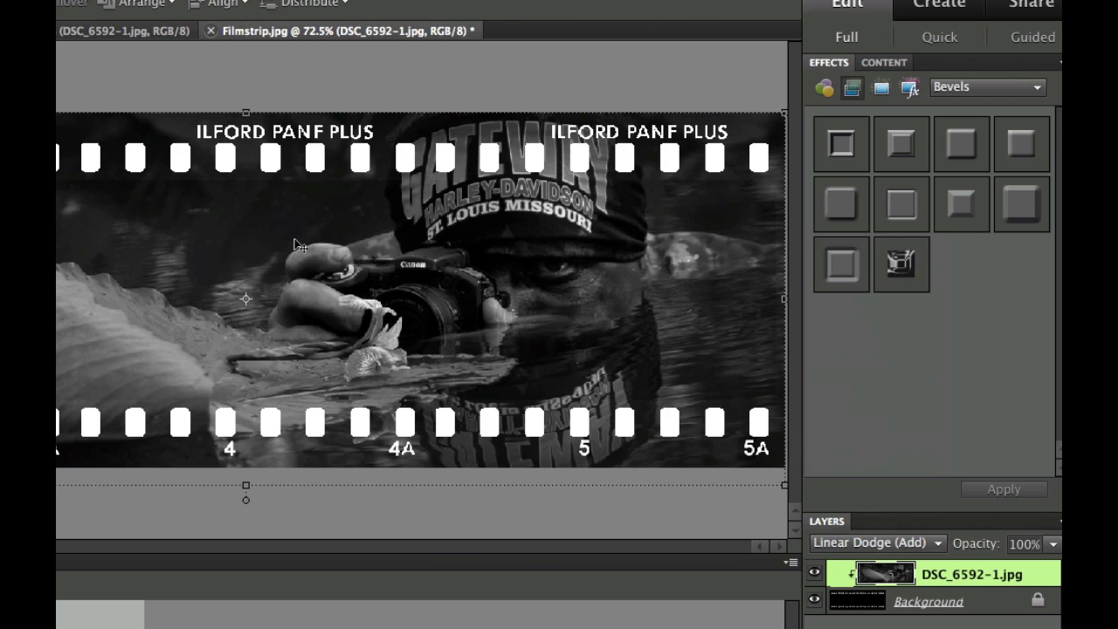
mouse_move(497, 157)
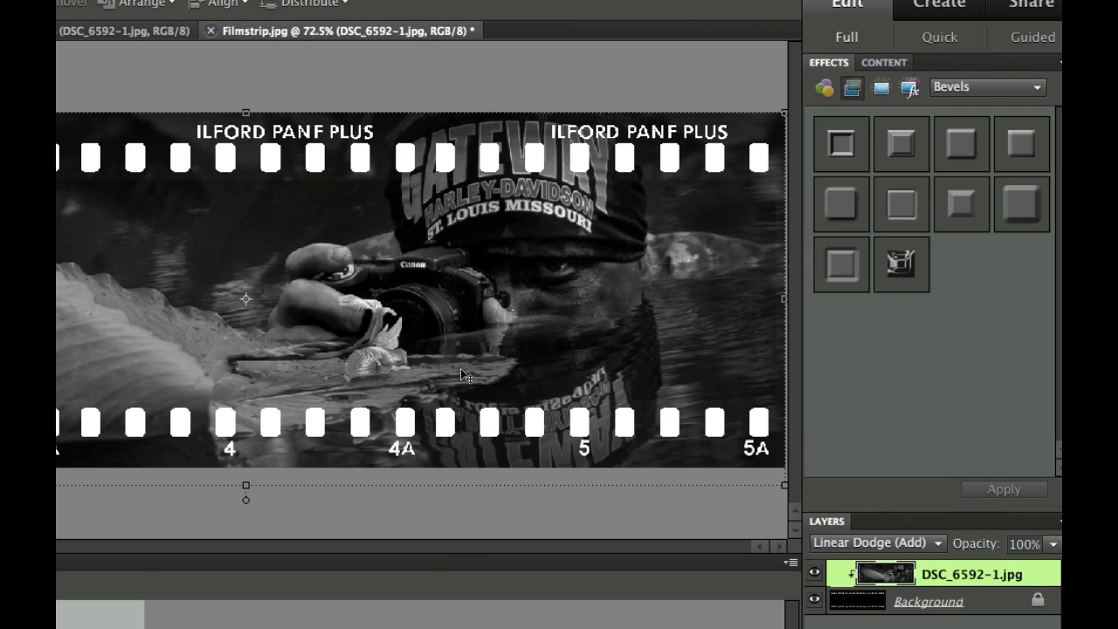
mouse_move(491, 147)
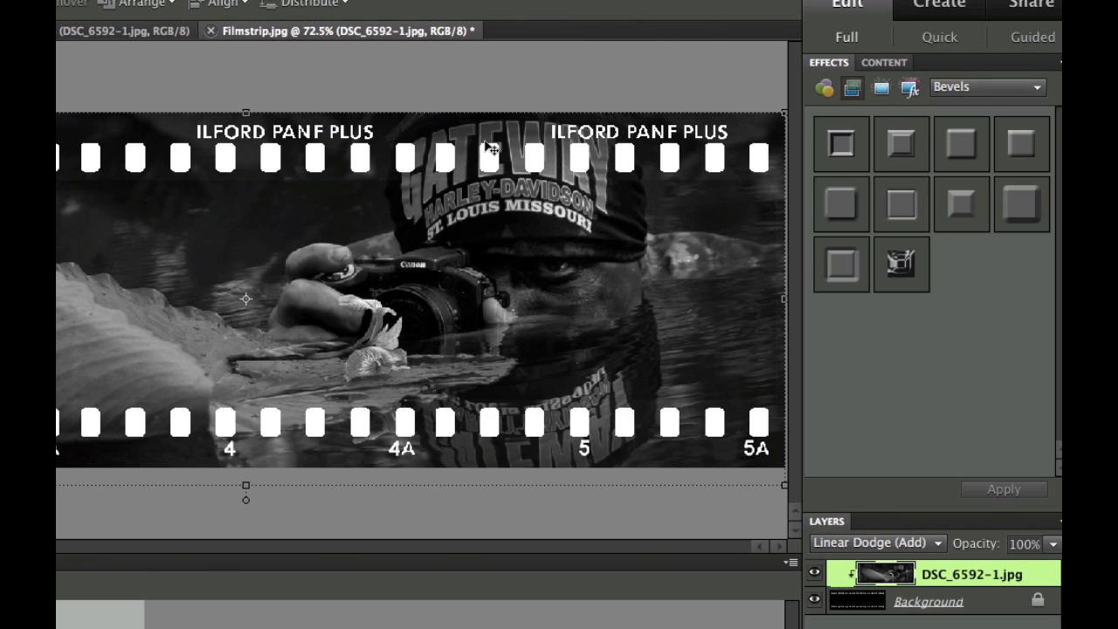
mouse_move(461, 332)
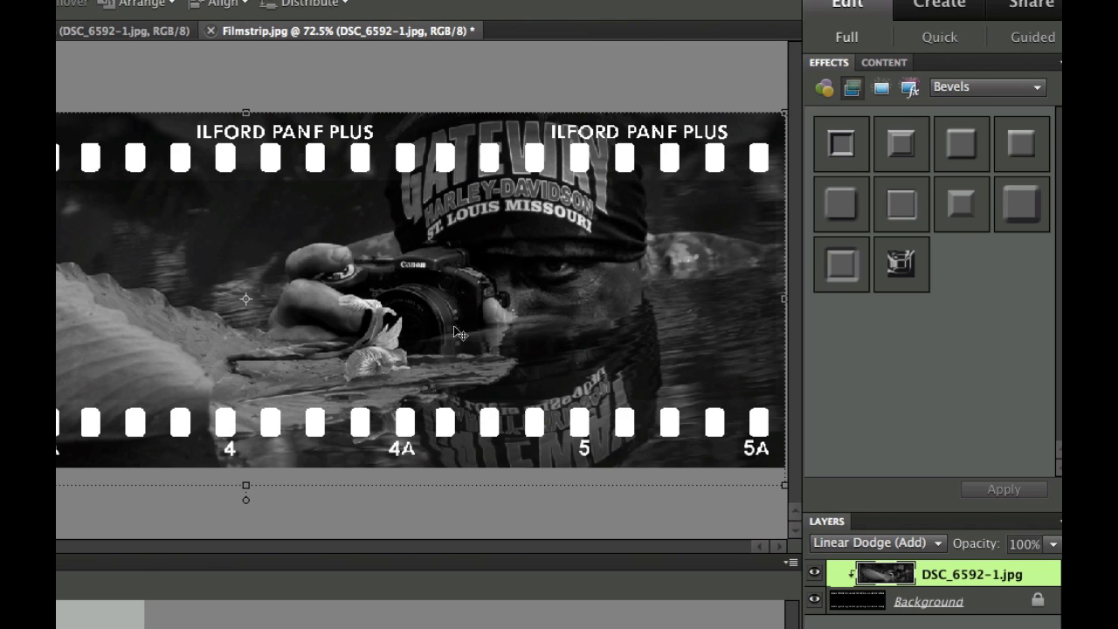
mouse_move(295, 197)
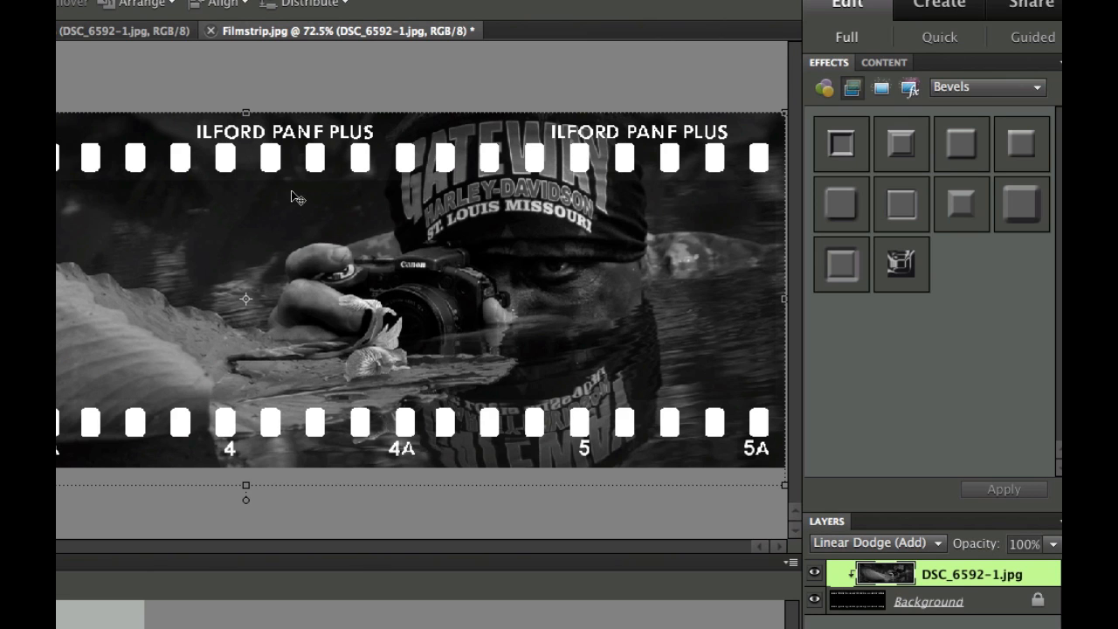
mouse_move(734, 322)
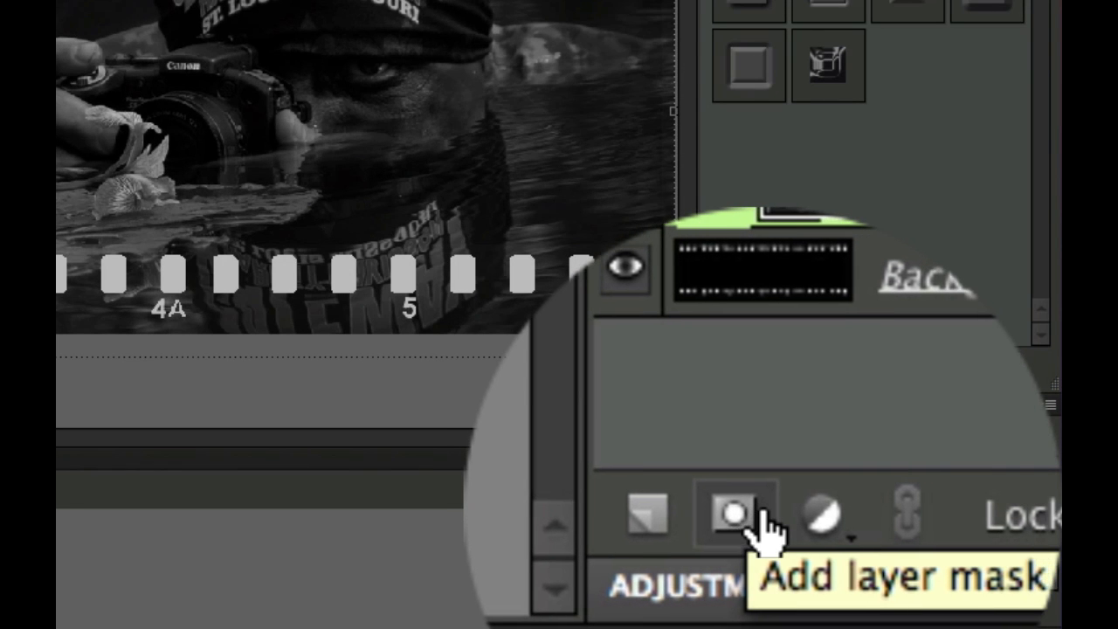
Step: Add a white layer mask to the black-and-white photo layer
click(732, 514)
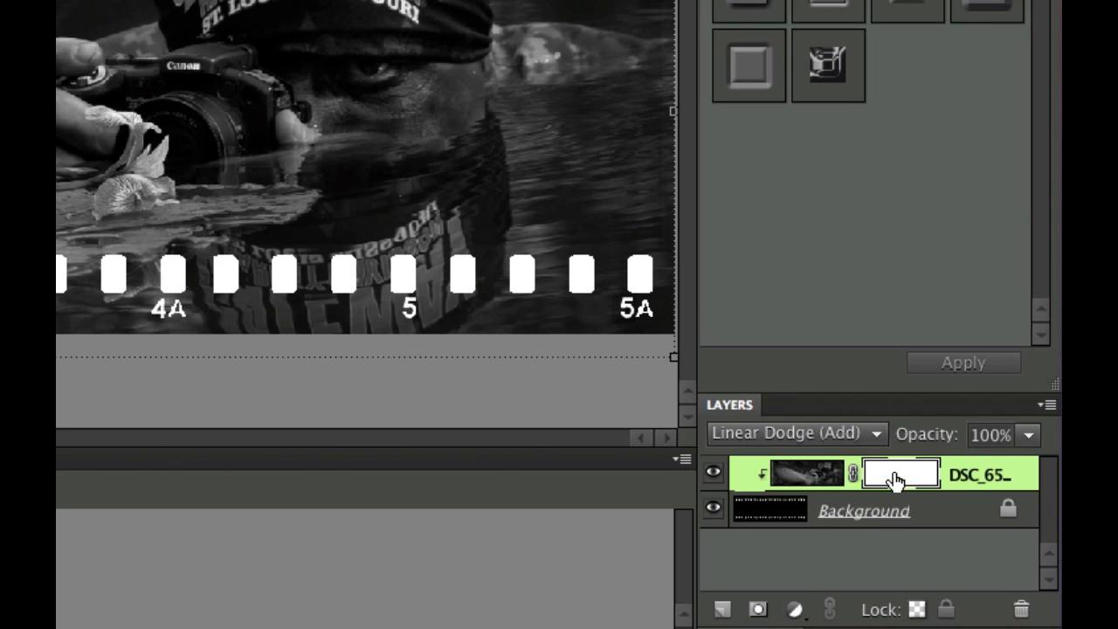
mouse_move(772, 475)
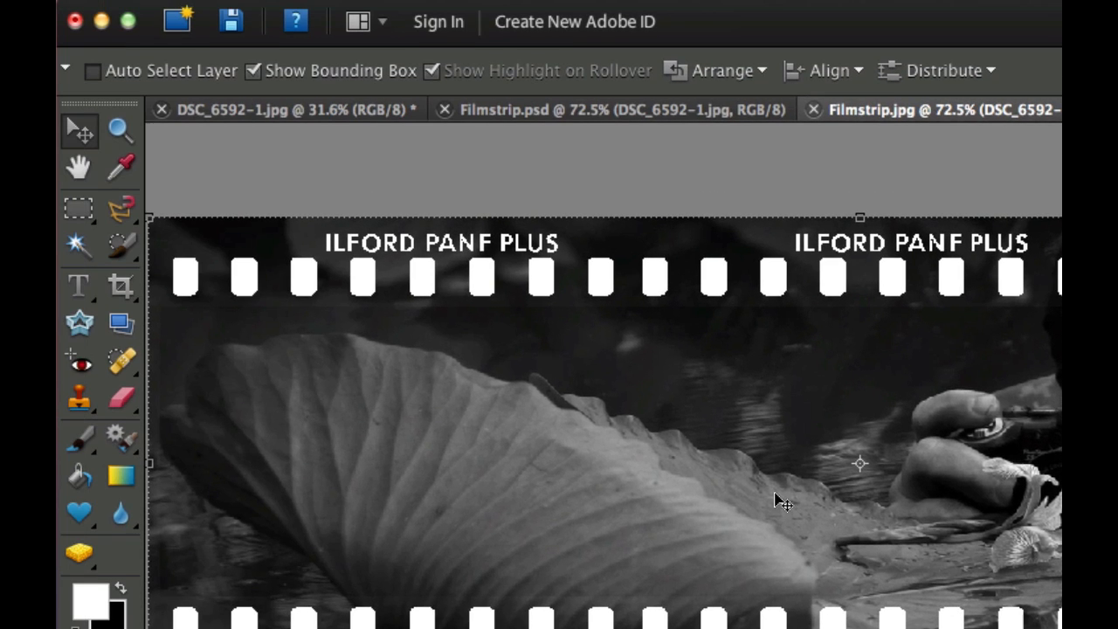
mouse_move(154, 428)
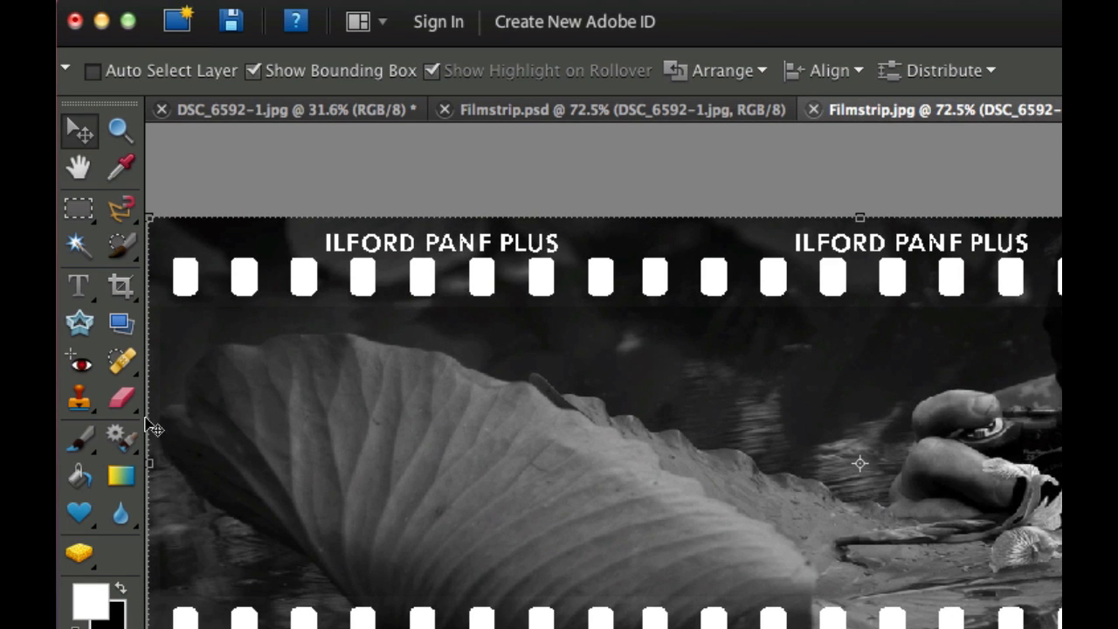
Step: Draw a vertical Reflected Gradient on the mask from the centre, darkening top and bottom
click(121, 476)
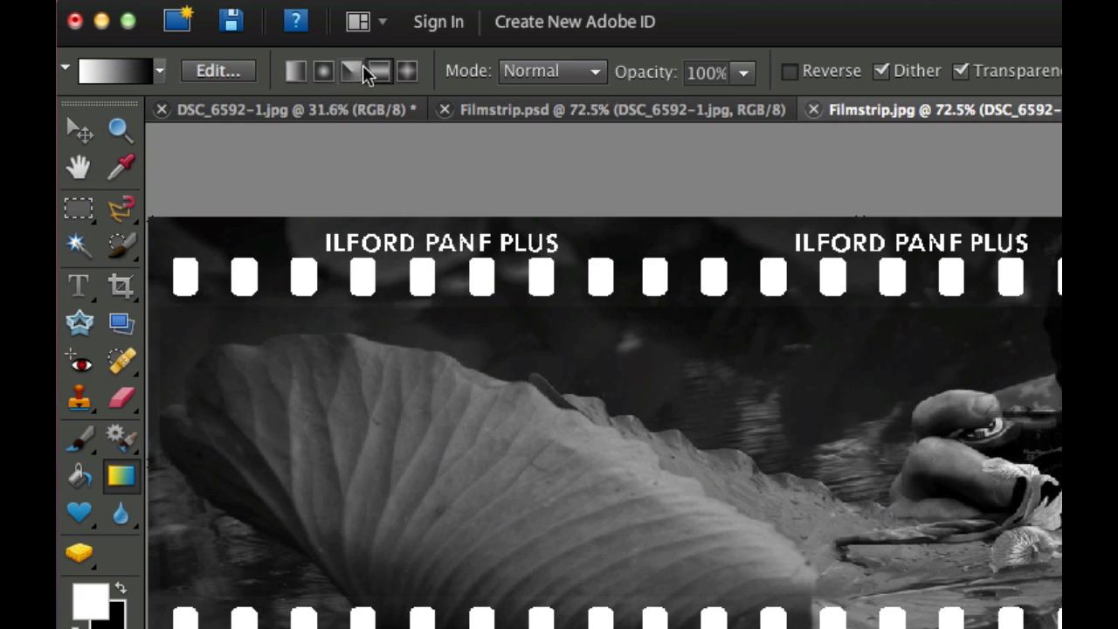
click(379, 71)
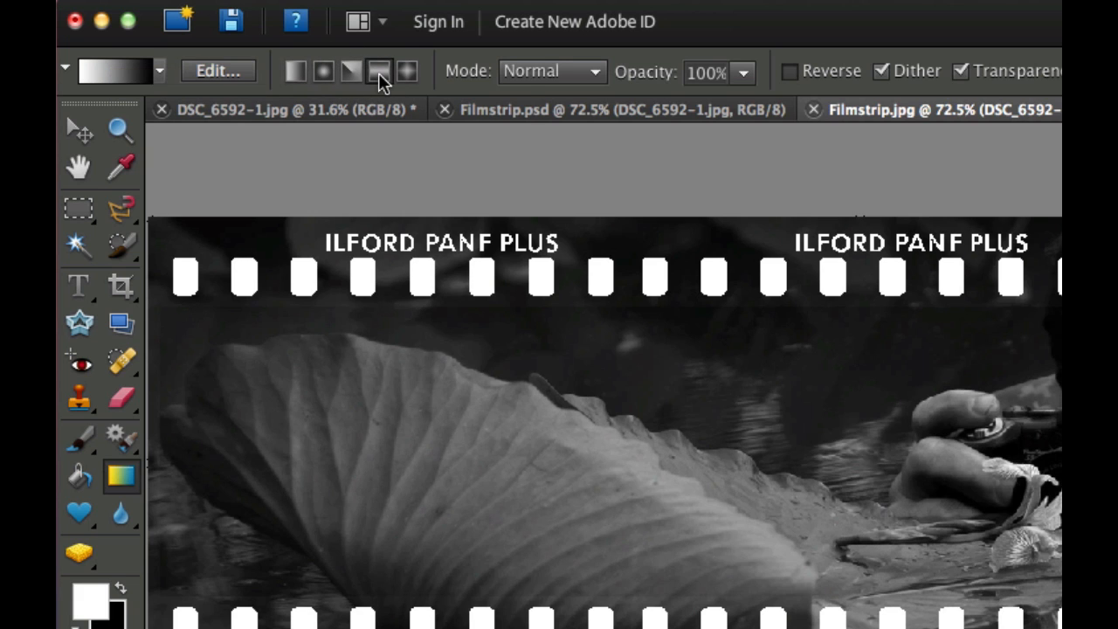
mouse_move(377, 70)
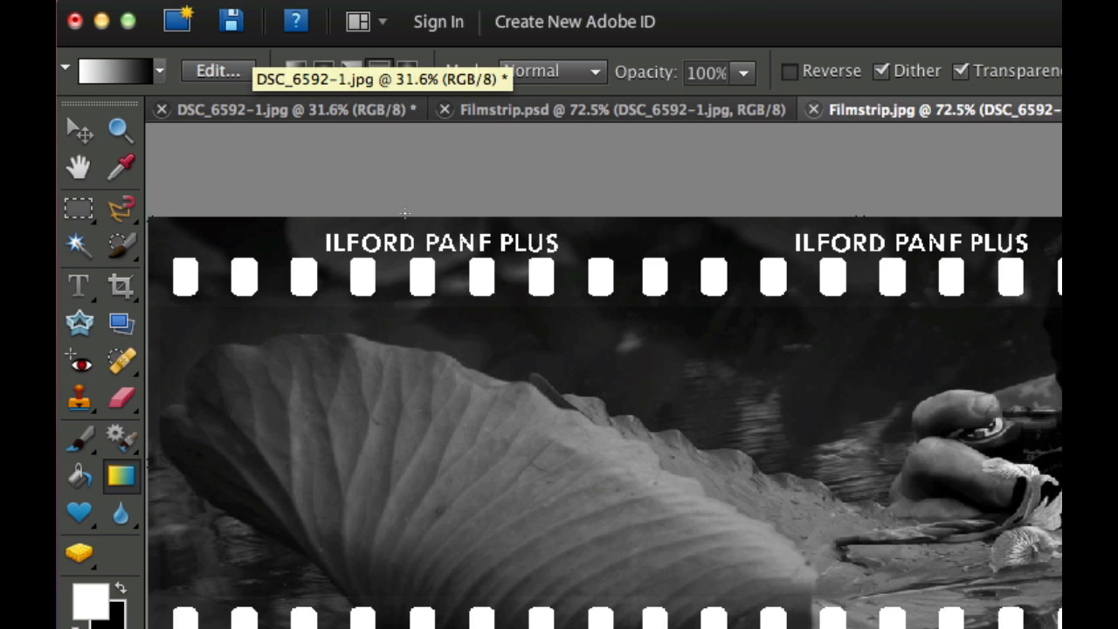
mouse_move(437, 426)
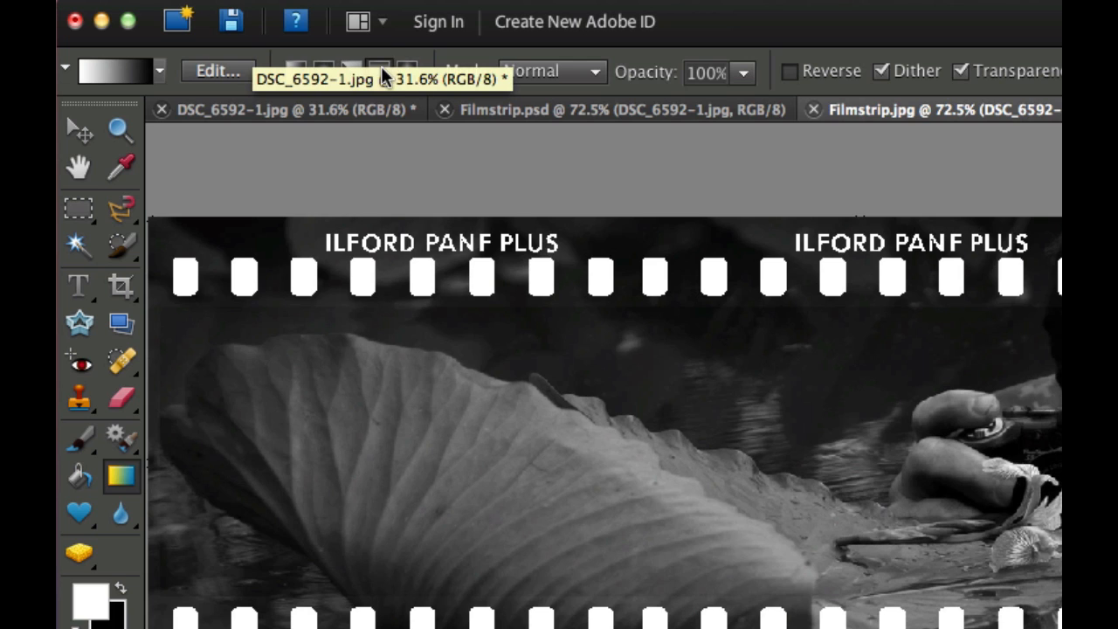
mouse_move(335, 461)
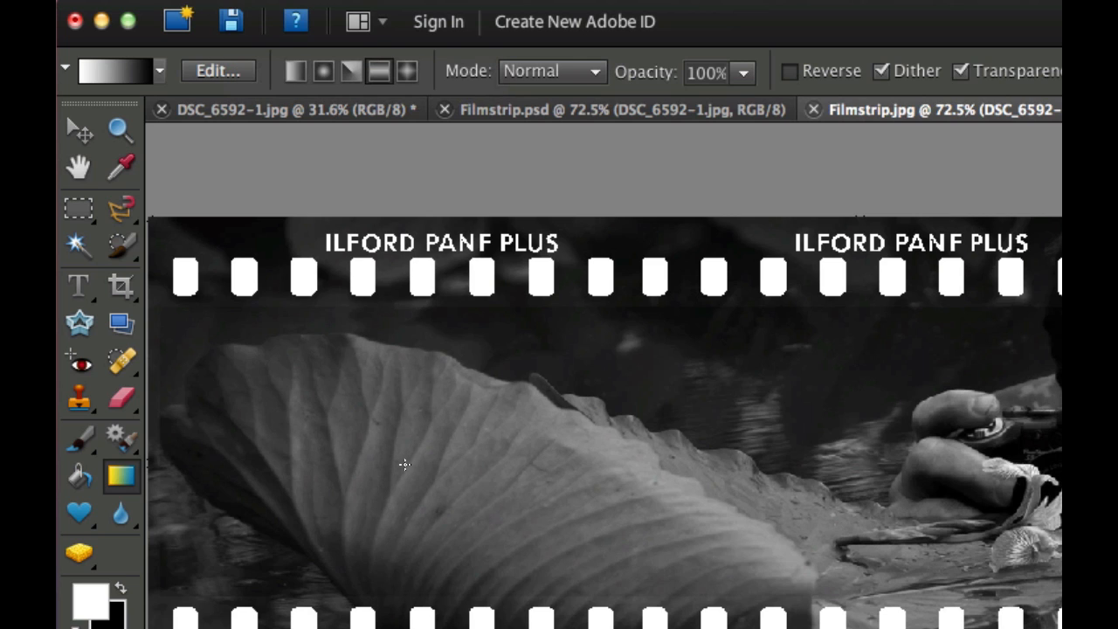
drag(405, 225, 406, 464)
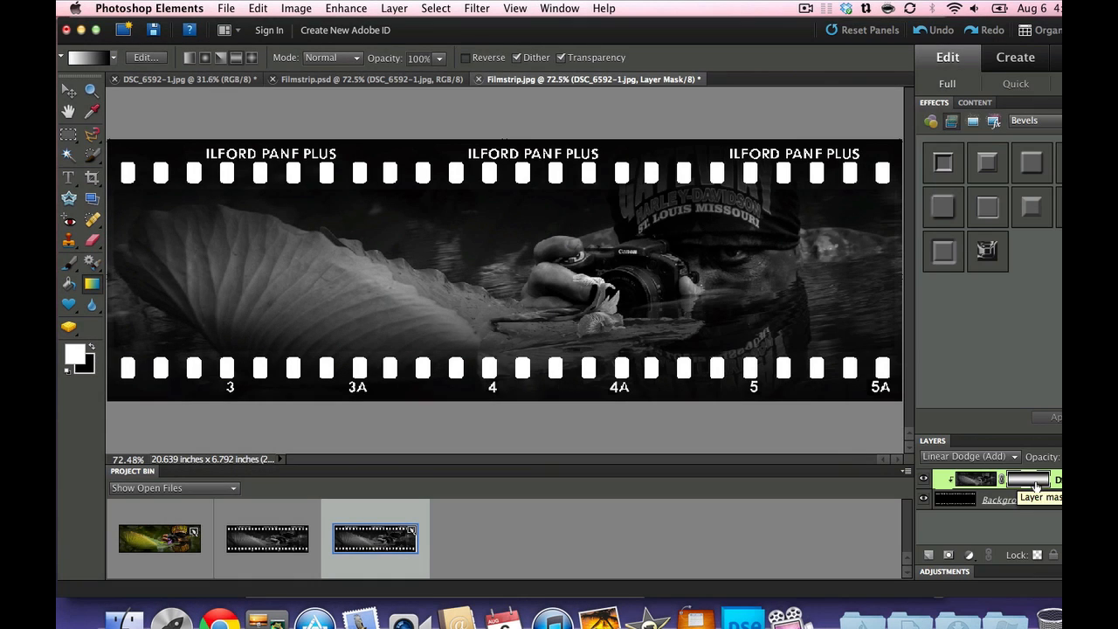
mouse_move(636, 311)
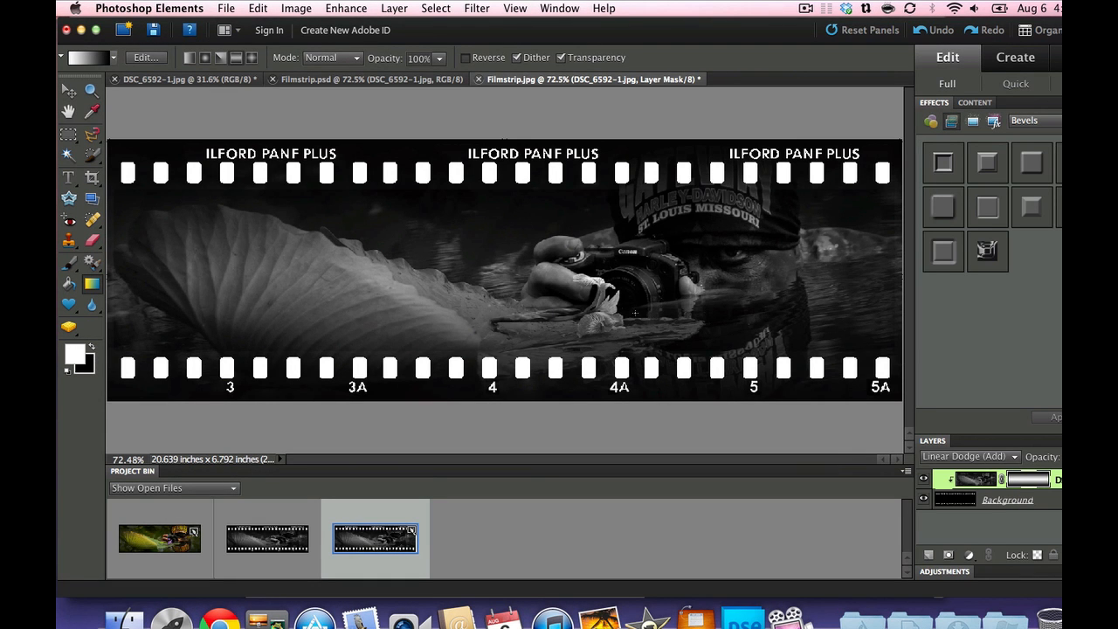